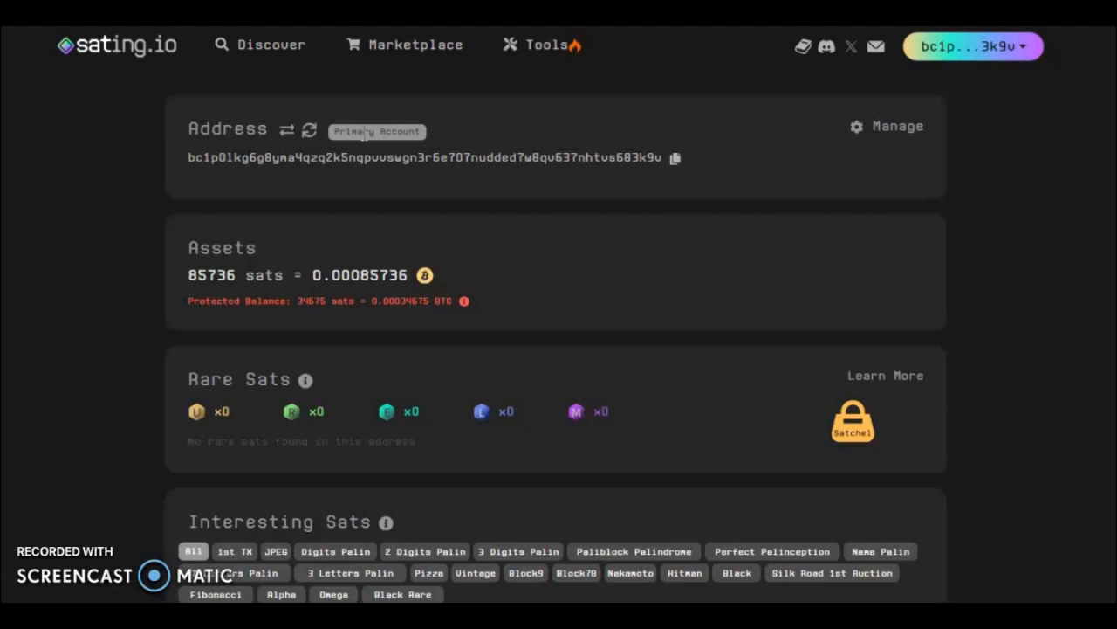
{"action": "mouse_move", "coordinate": [94, 73]}
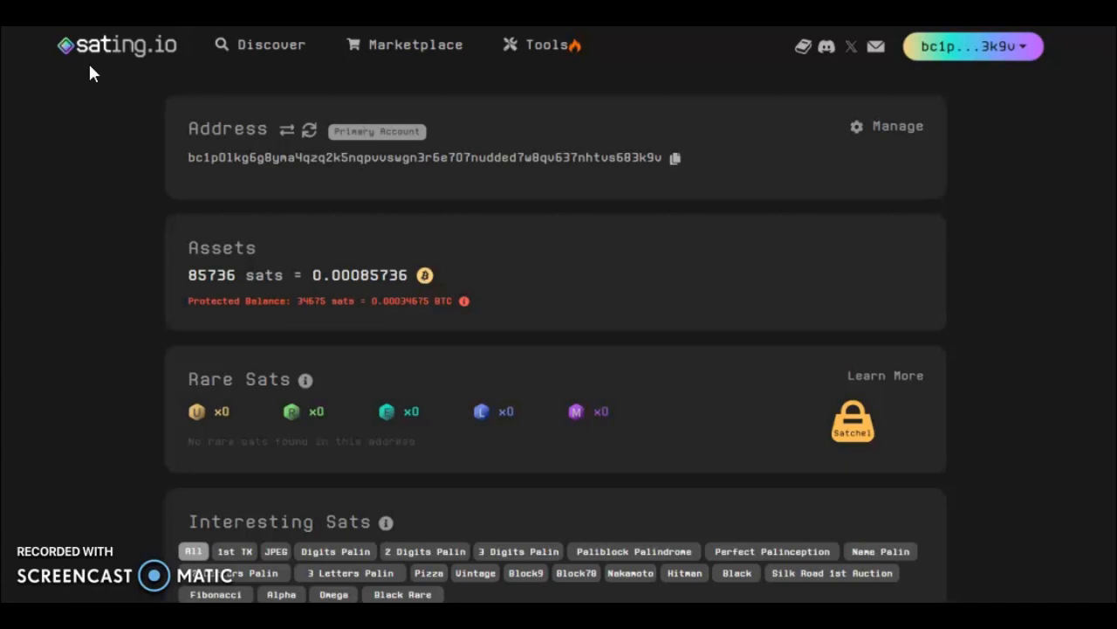
{"action": "mouse_move", "coordinate": [158, 79]}
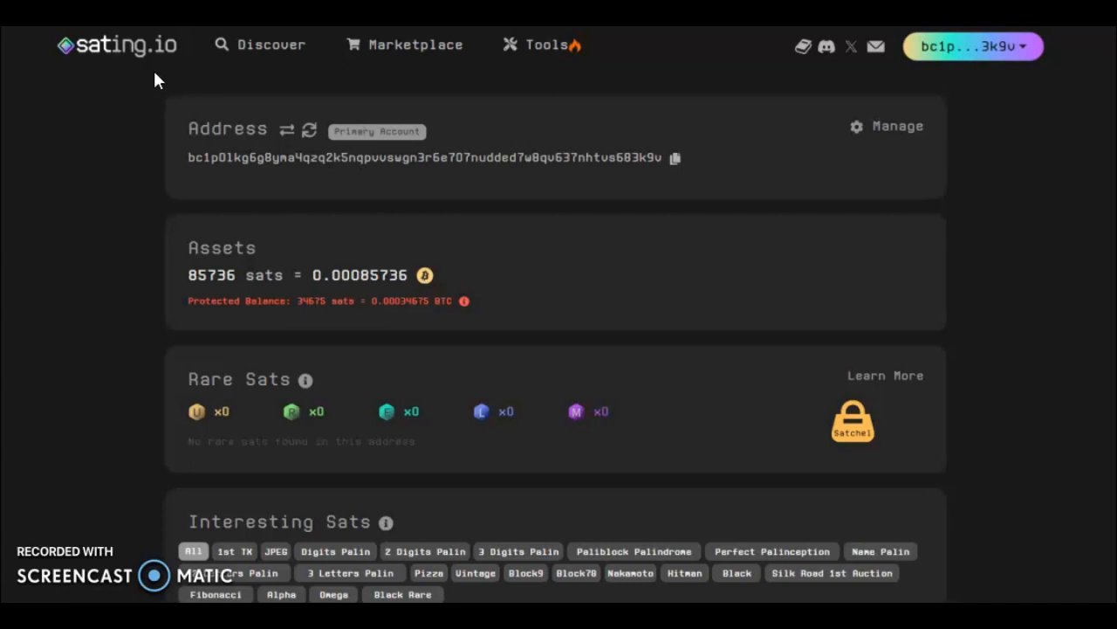
{"action": "mouse_move", "coordinate": [681, 339]}
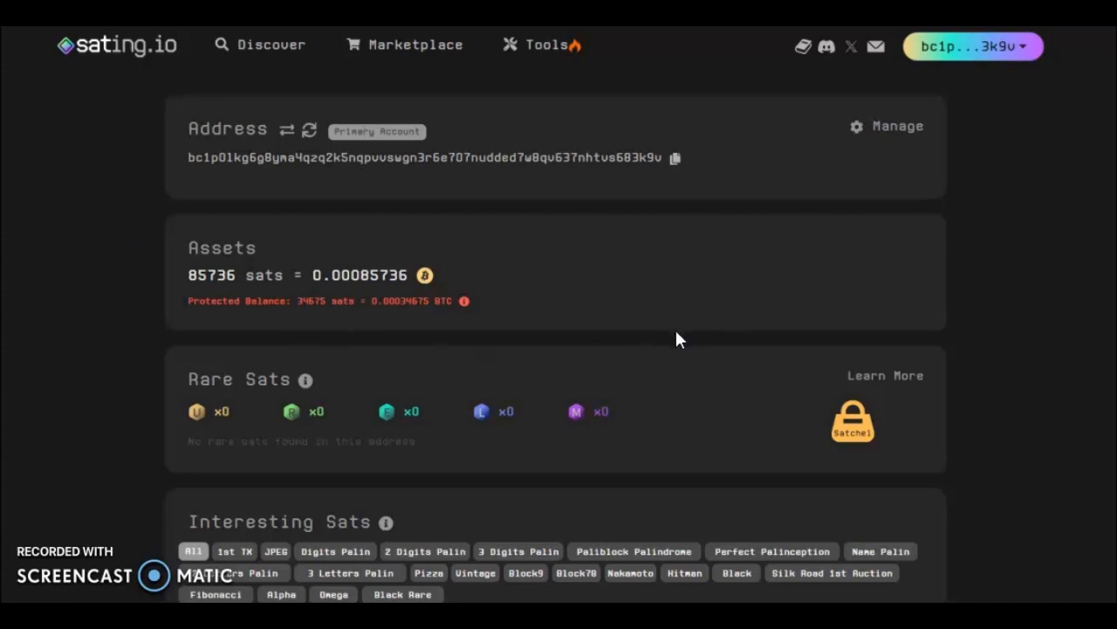
{"action": "scroll", "scroll_direction": "down", "scroll_amount": 3}
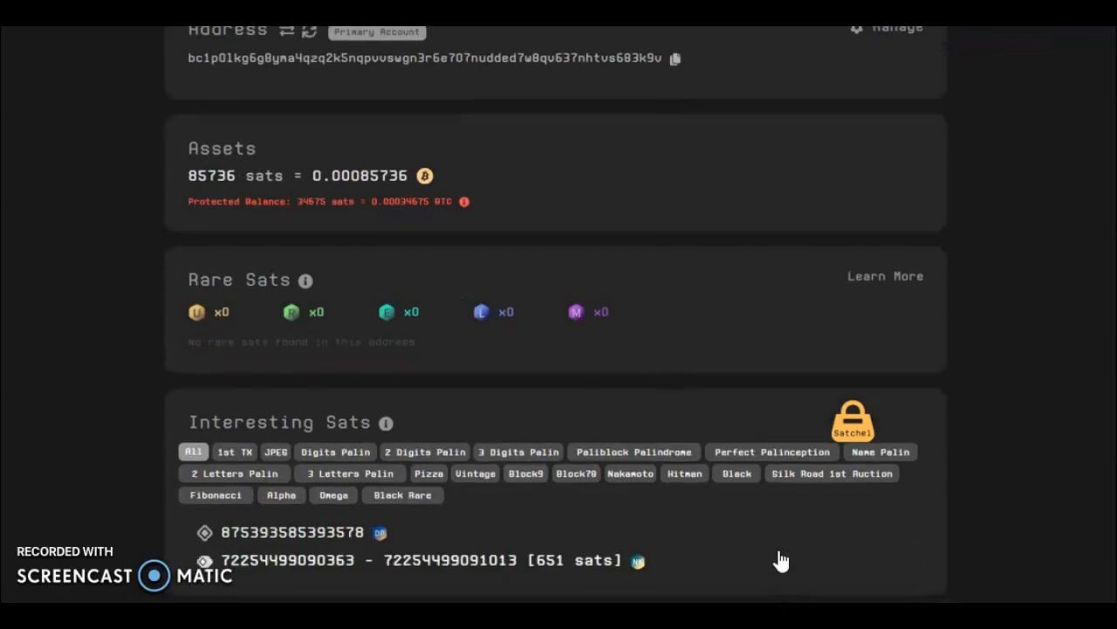
{"action": "scroll", "scroll_direction": "up", "scroll_amount": 3}
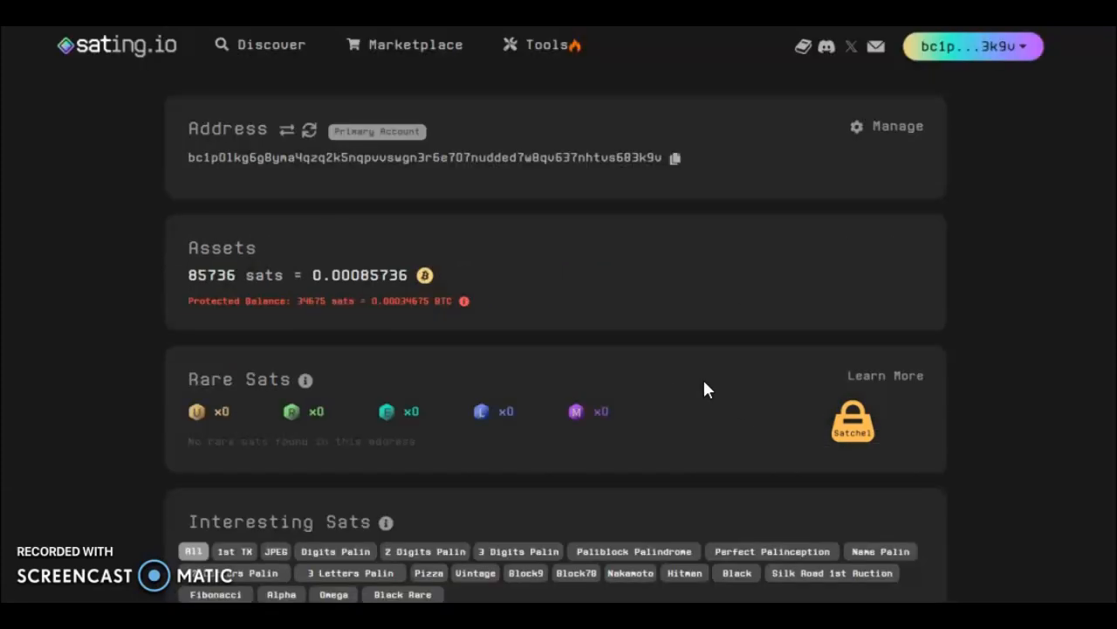
{"action": "mouse_move", "coordinate": [863, 203]}
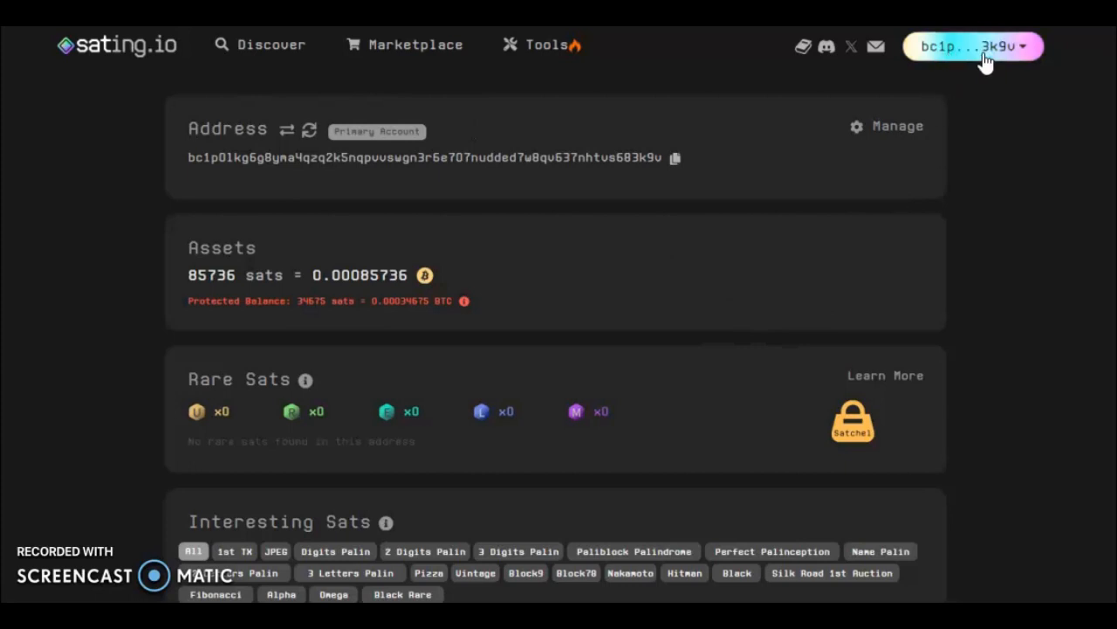
{"action": "mouse_move", "coordinate": [767, 264]}
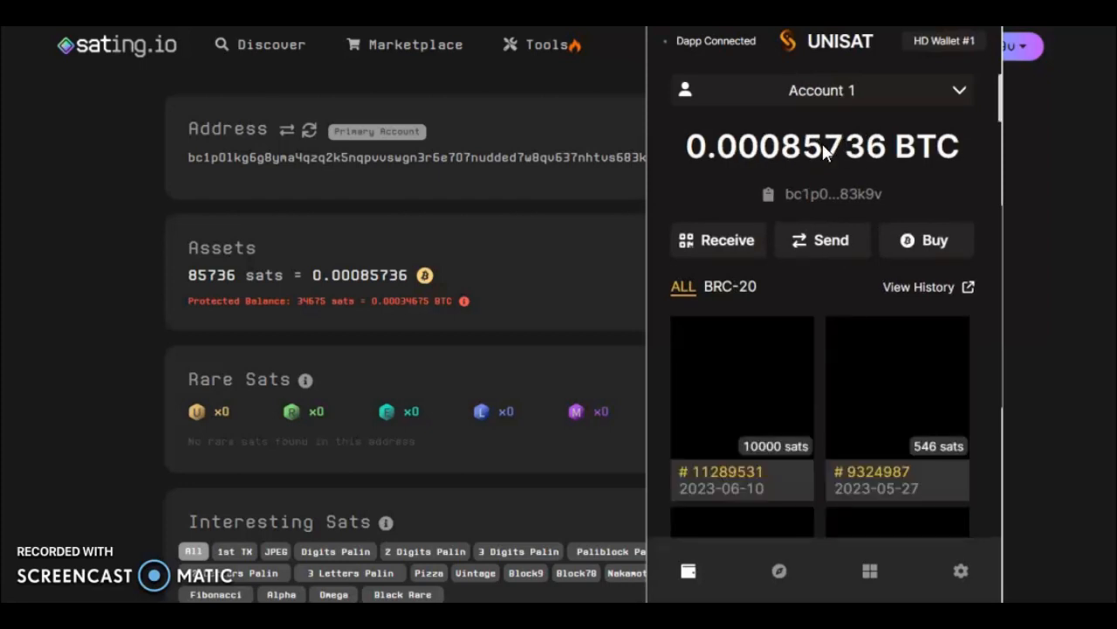
{"action": "mouse_move", "coordinate": [821, 145]}
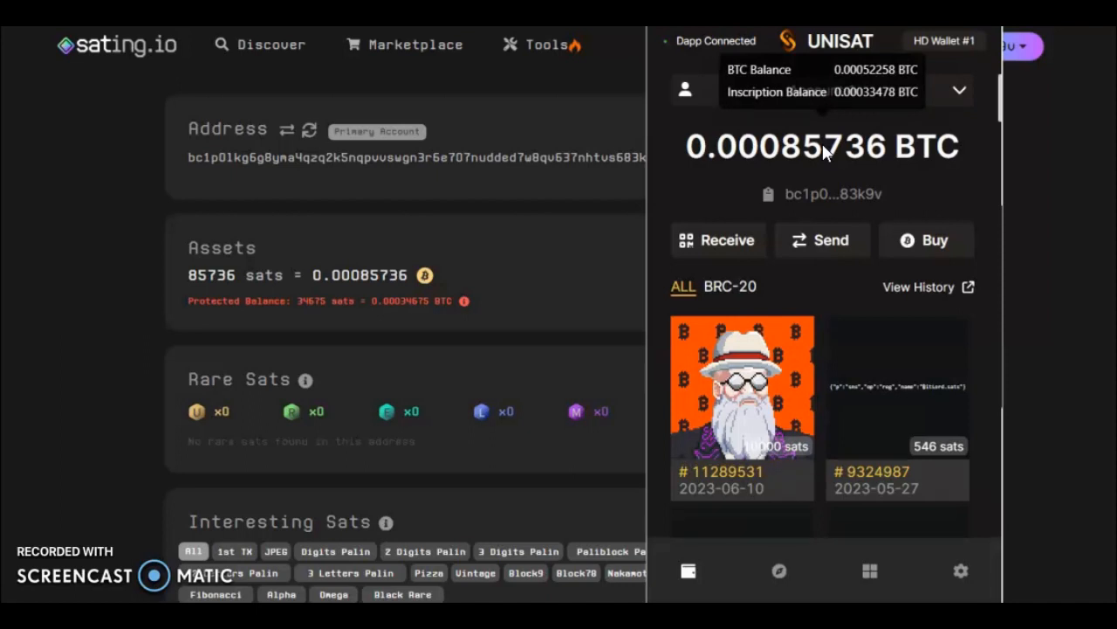
{"action": "mouse_move", "coordinate": [650, 247]}
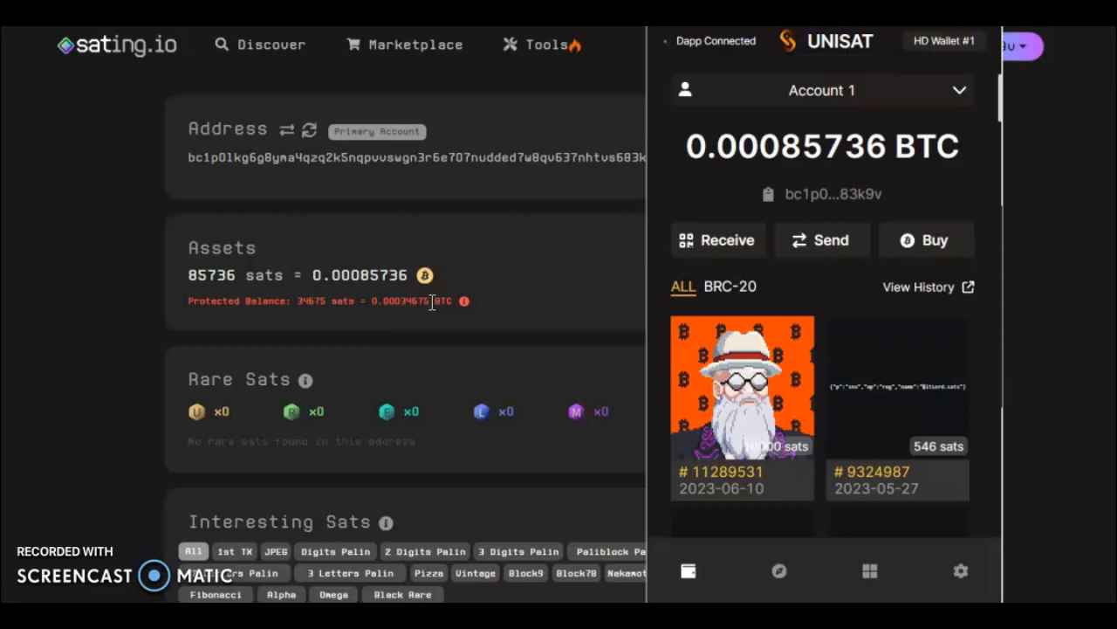
{"action": "scroll", "scroll_direction": "down", "scroll_amount": 3}
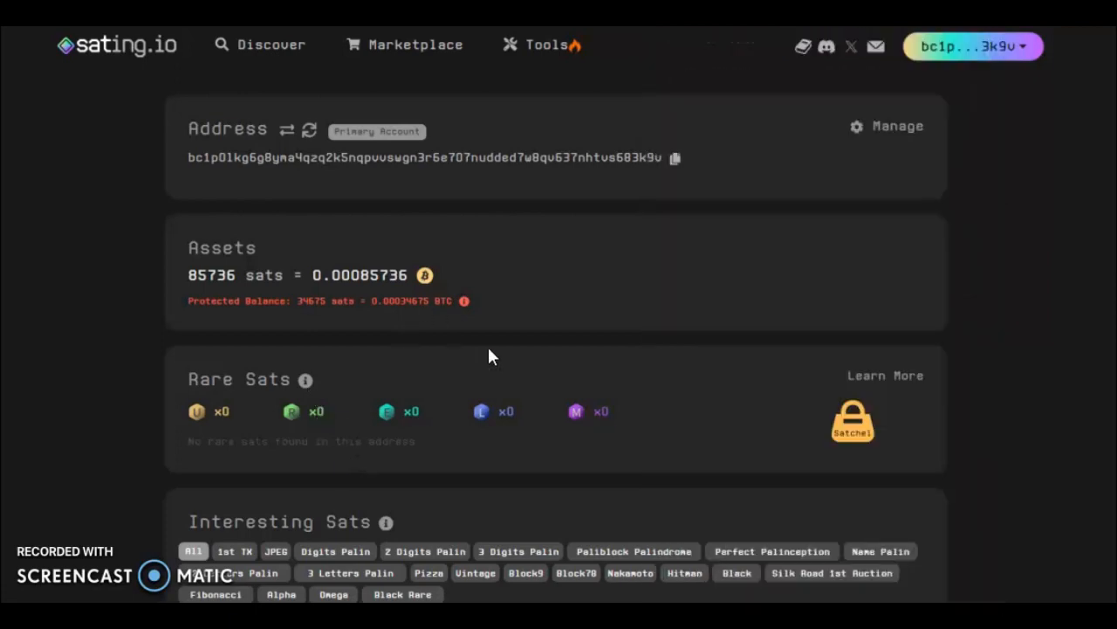
{"action": "scroll", "scroll_direction": "down", "scroll_amount": 3}
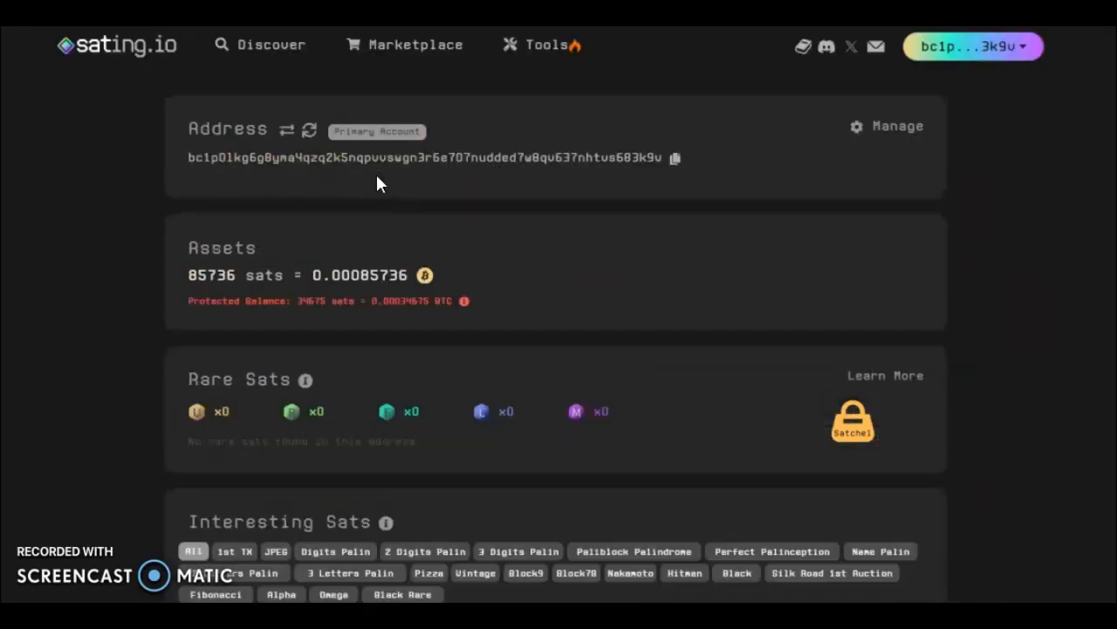
{"action": "scroll", "scroll_direction": "down", "scroll_amount": 3}
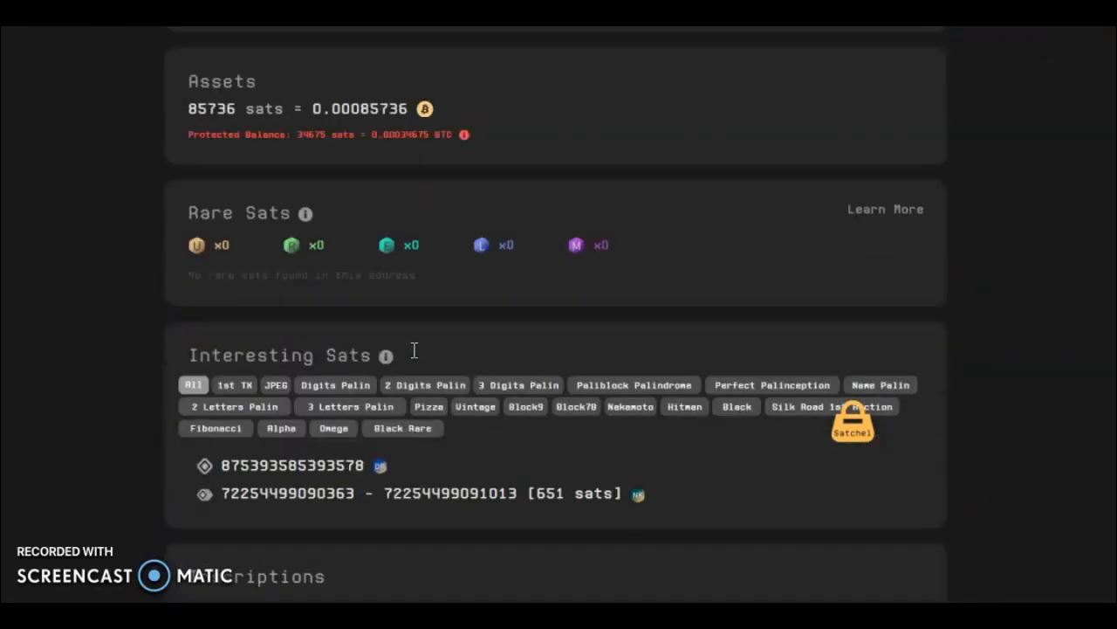
{"action": "scroll", "scroll_direction": "down", "scroll_amount": 3}
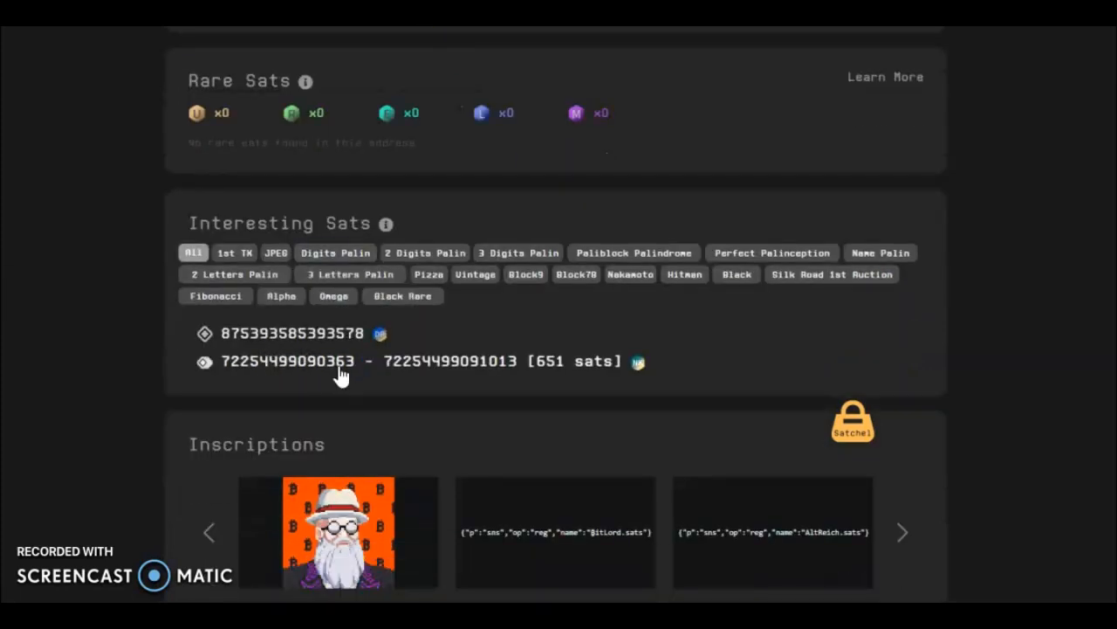
{"action": "mouse_move", "coordinate": [360, 374]}
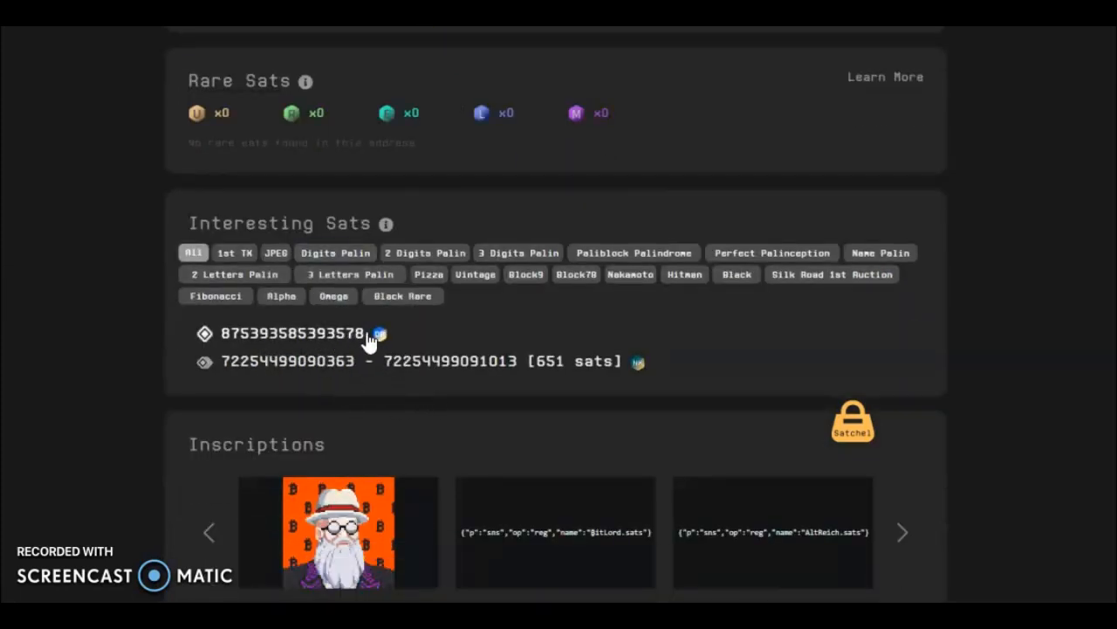
{"action": "mouse_move", "coordinate": [288, 340]}
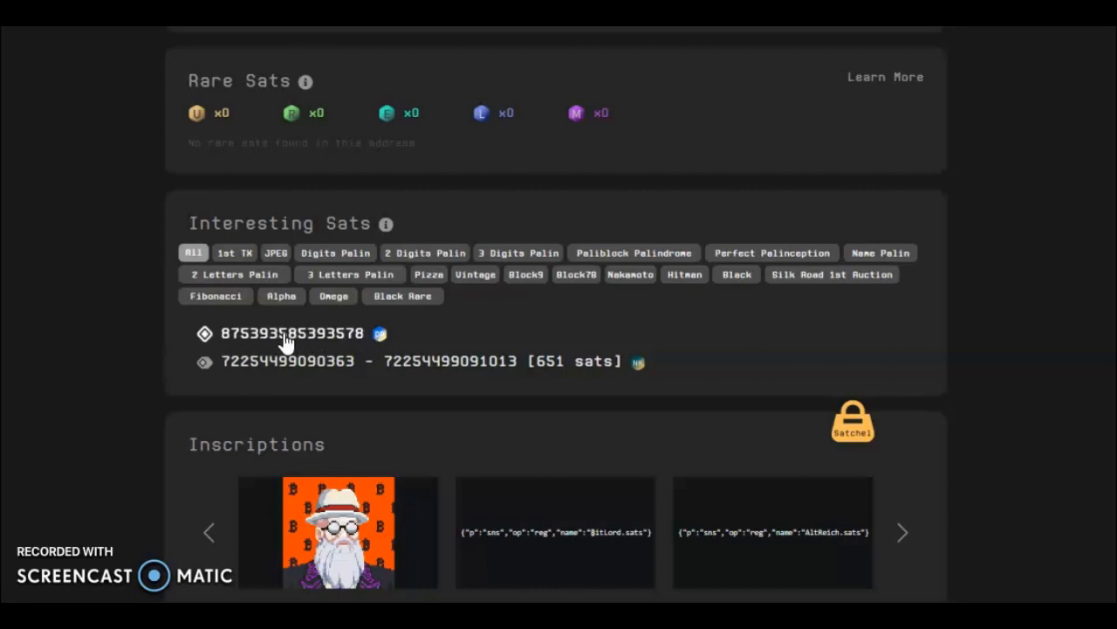
{"action": "mouse_move", "coordinate": [535, 374]}
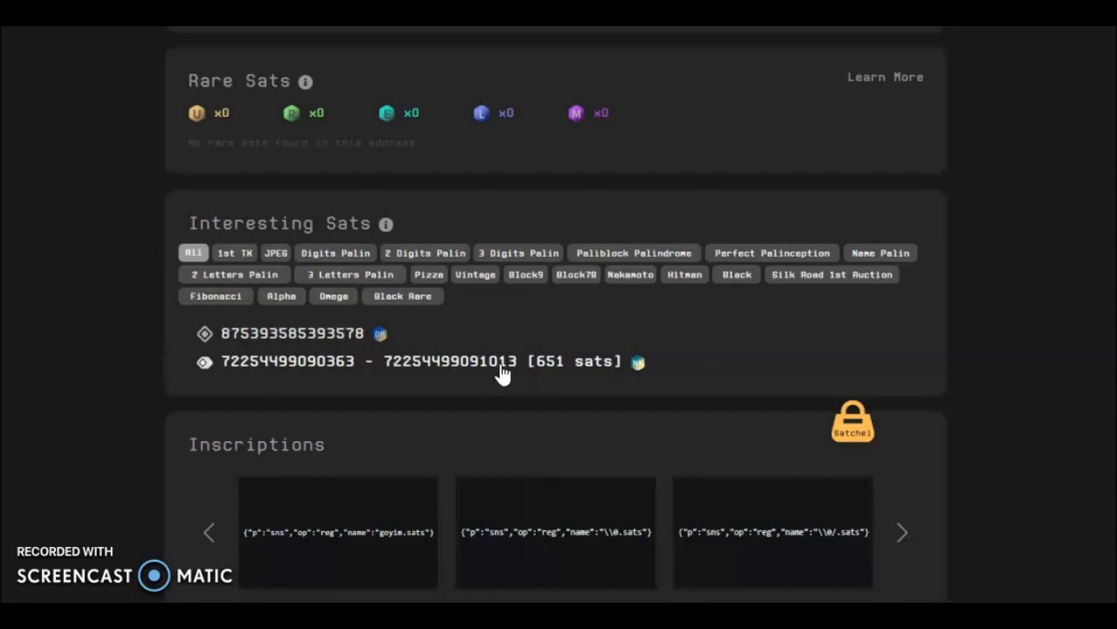
{"action": "double_click", "coordinate": [450, 361]}
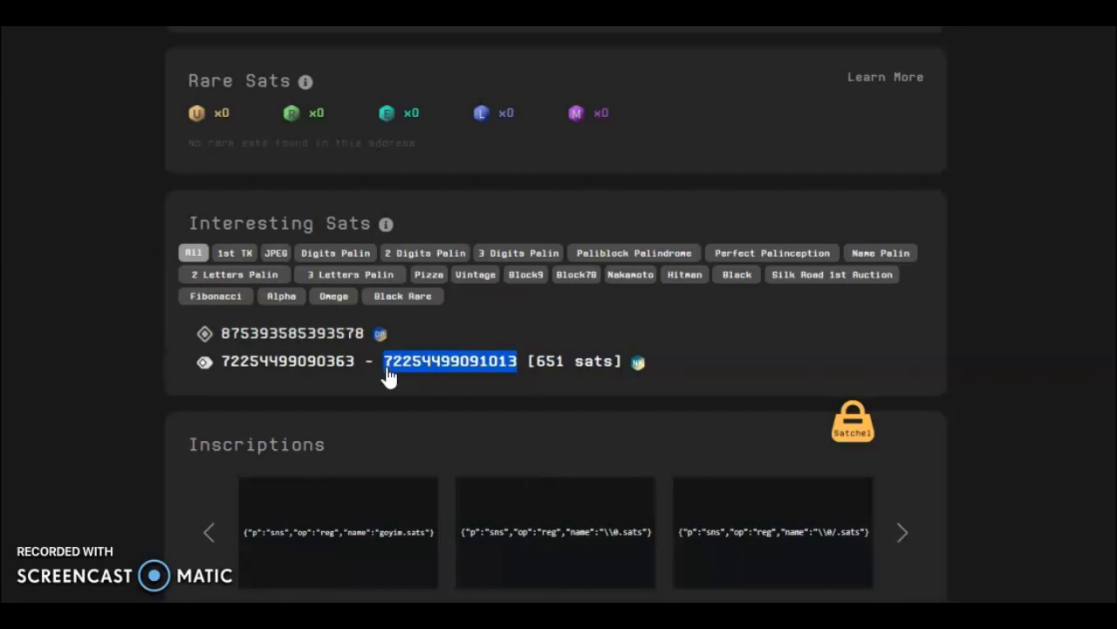
{"action": "right_click", "coordinate": [450, 361]}
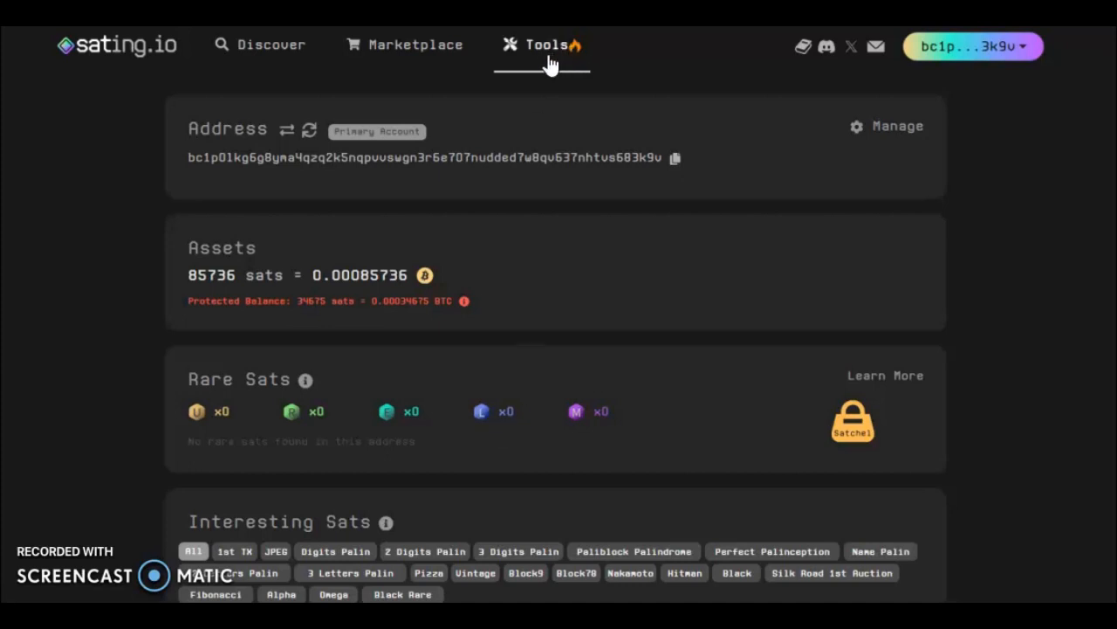
{"action": "left_click", "coordinate": [542, 45]}
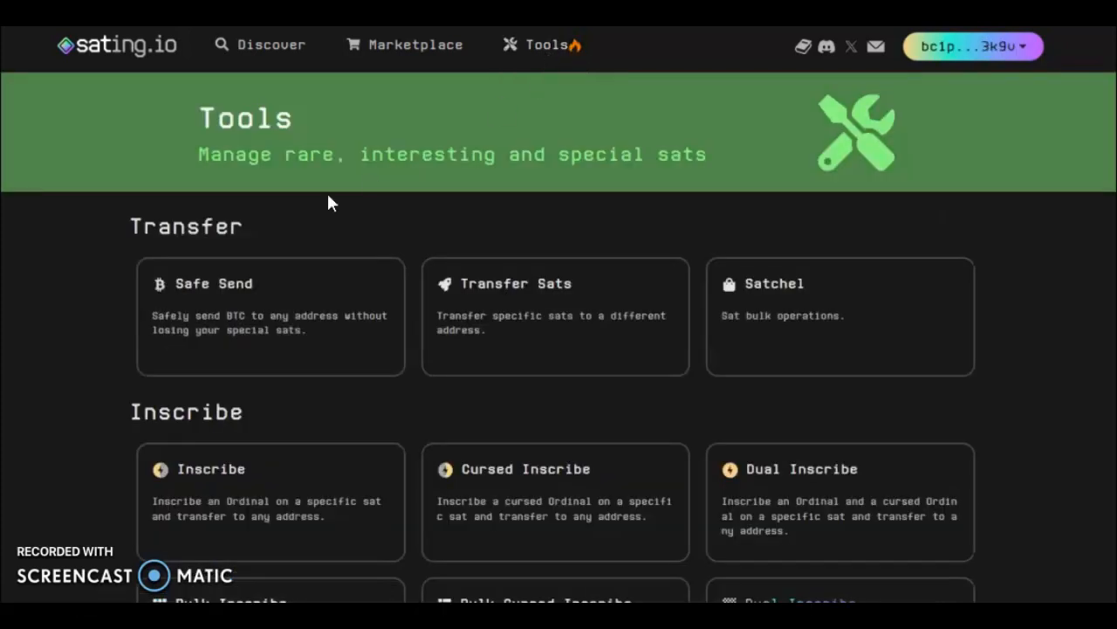
{"action": "mouse_move", "coordinate": [468, 305]}
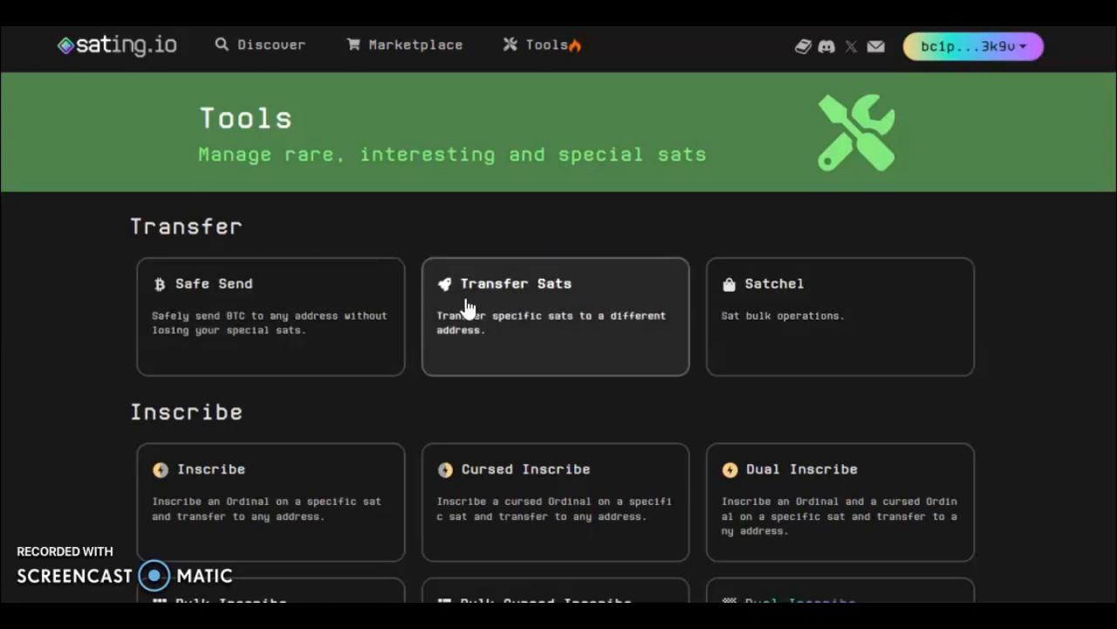
{"action": "scroll", "scroll_direction": "down", "scroll_amount": 3}
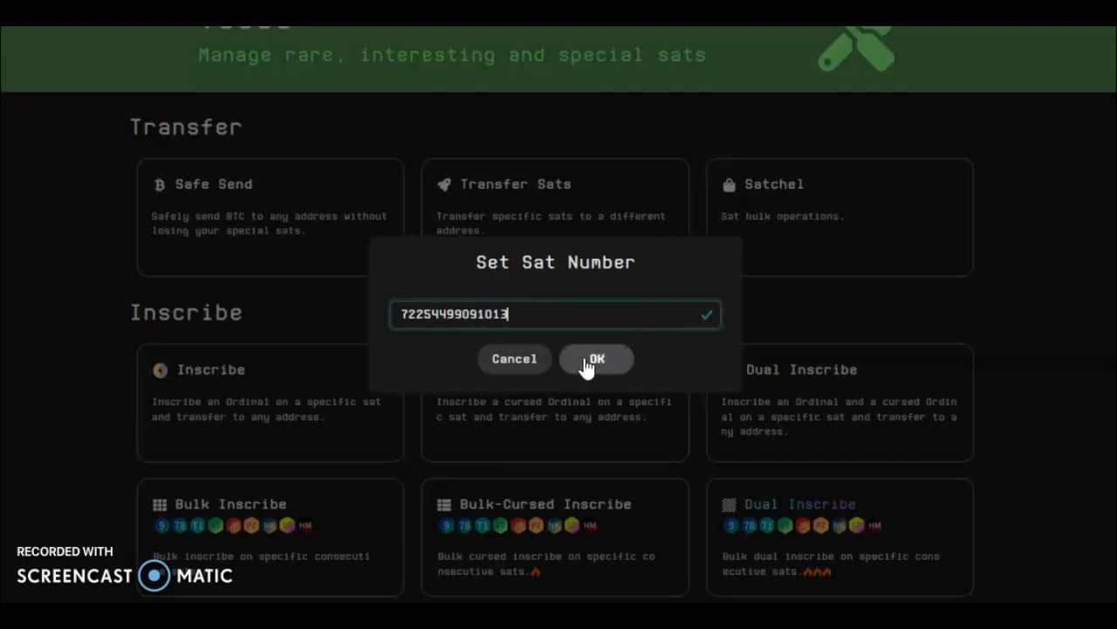
{"action": "left_click", "coordinate": [597, 358]}
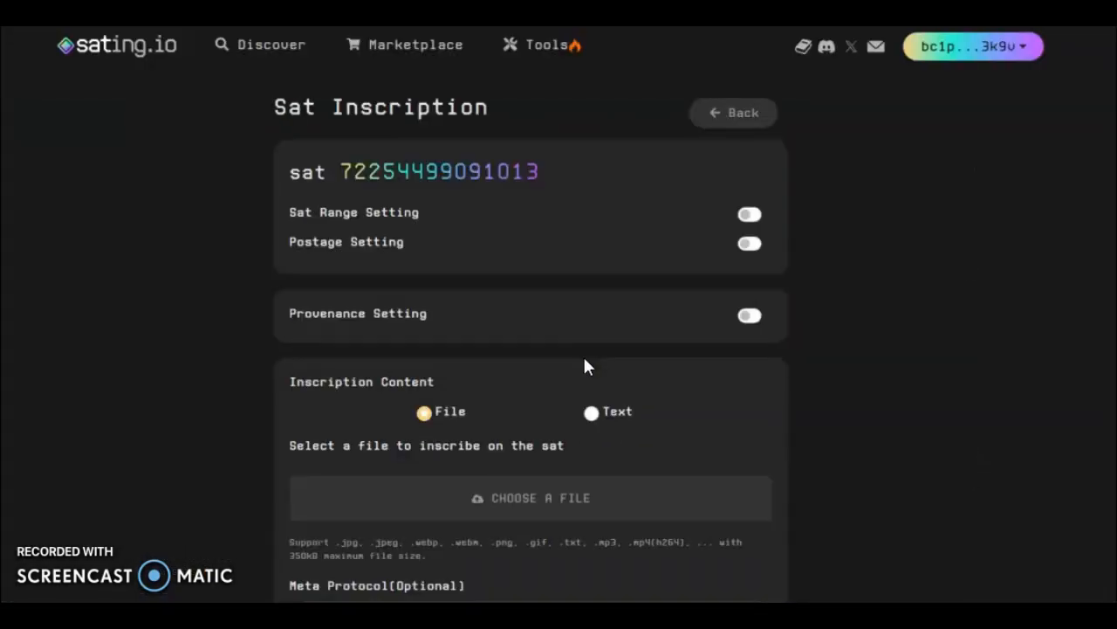
{"action": "mouse_move", "coordinate": [659, 401]}
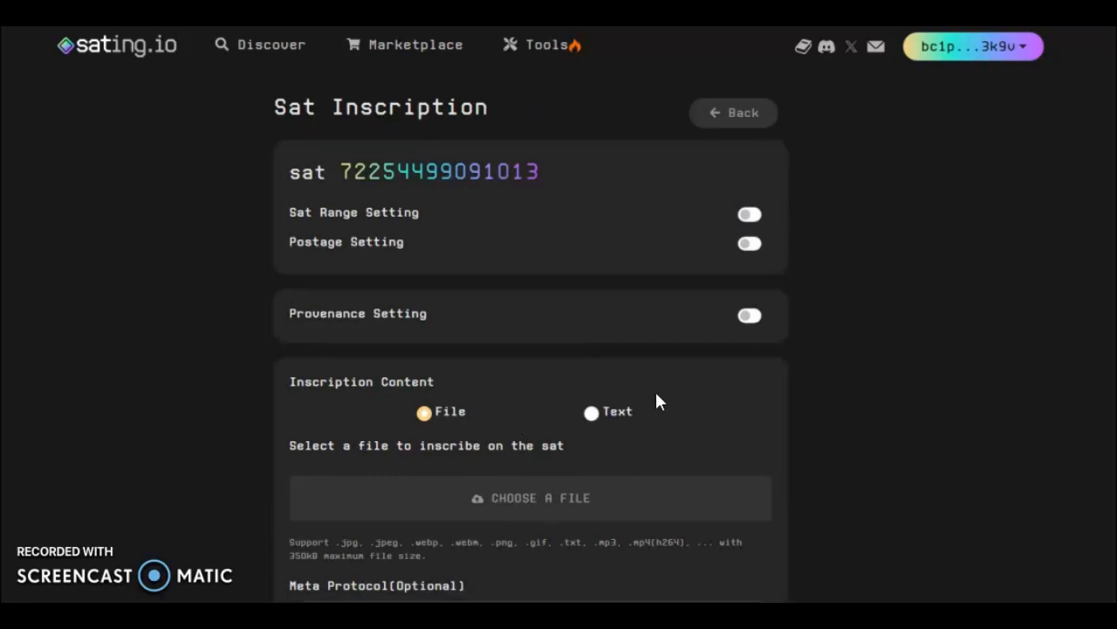
{"action": "scroll", "scroll_direction": "down", "scroll_amount": 3}
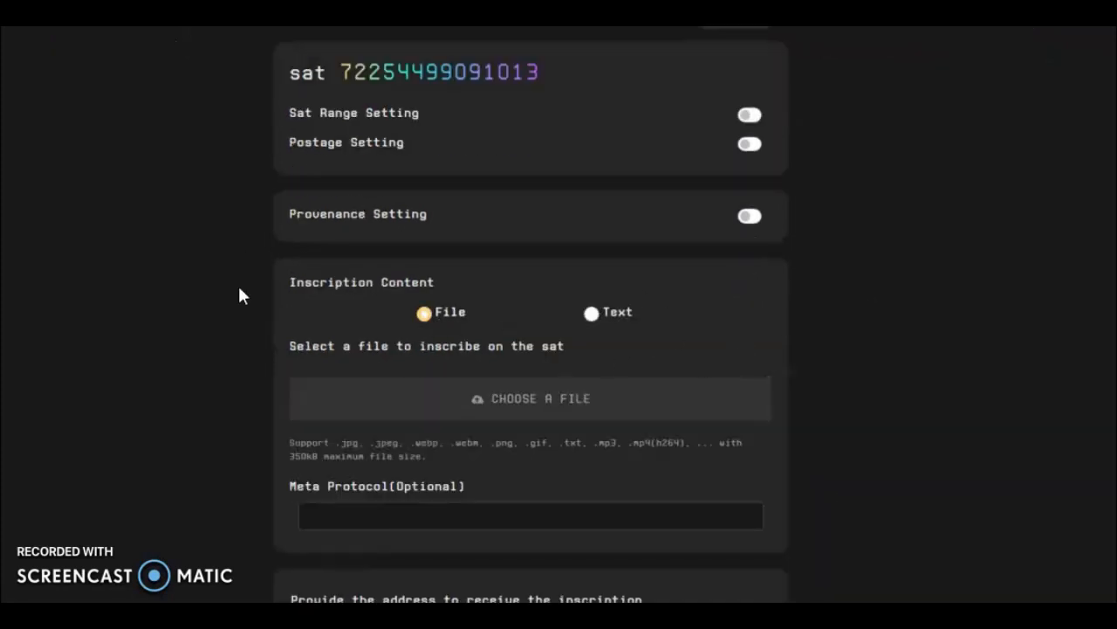
{"action": "mouse_move", "coordinate": [599, 405]}
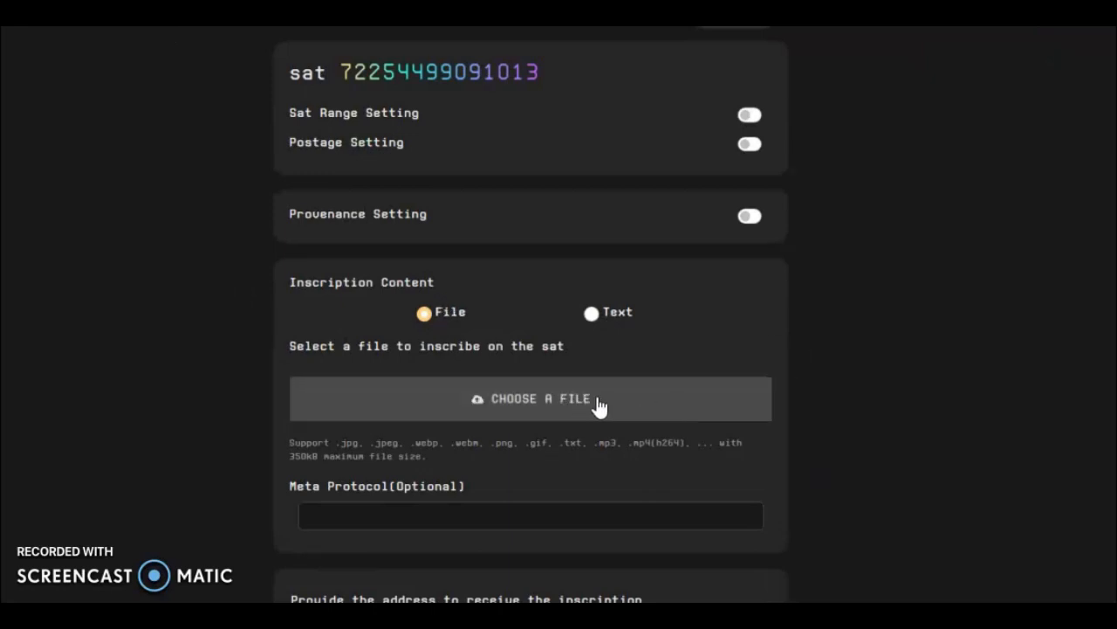
{"action": "mouse_move", "coordinate": [621, 408]}
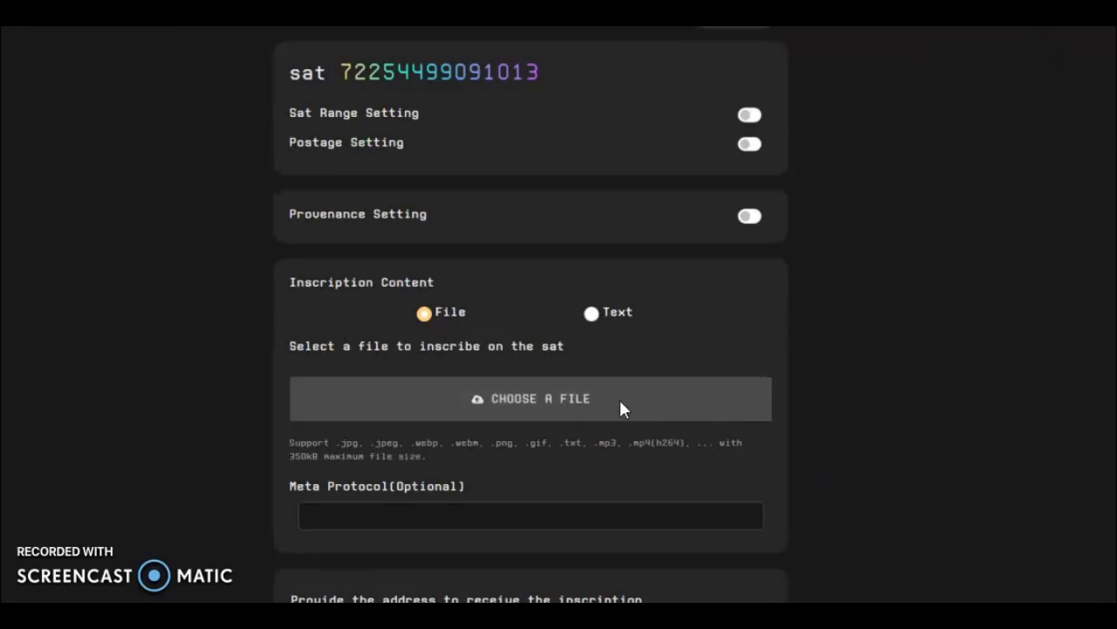
{"action": "left_click", "coordinate": [530, 398]}
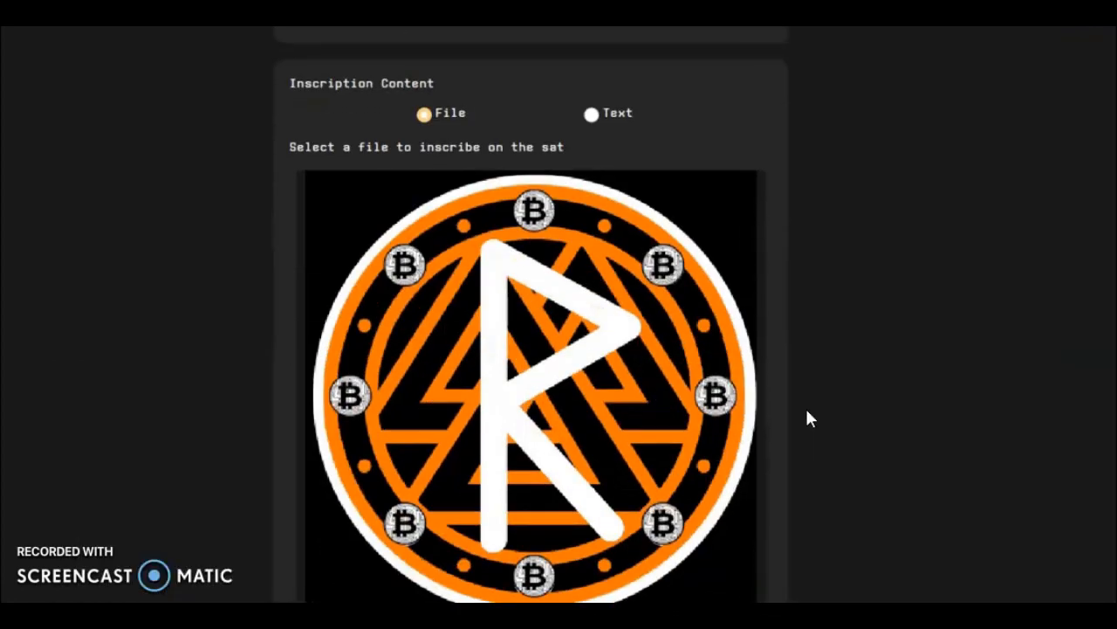
Paste a different receiving address, keeping the Normal 2 sats/vB fee rate
{"action": "scroll", "scroll_direction": "down", "scroll_amount": 3}
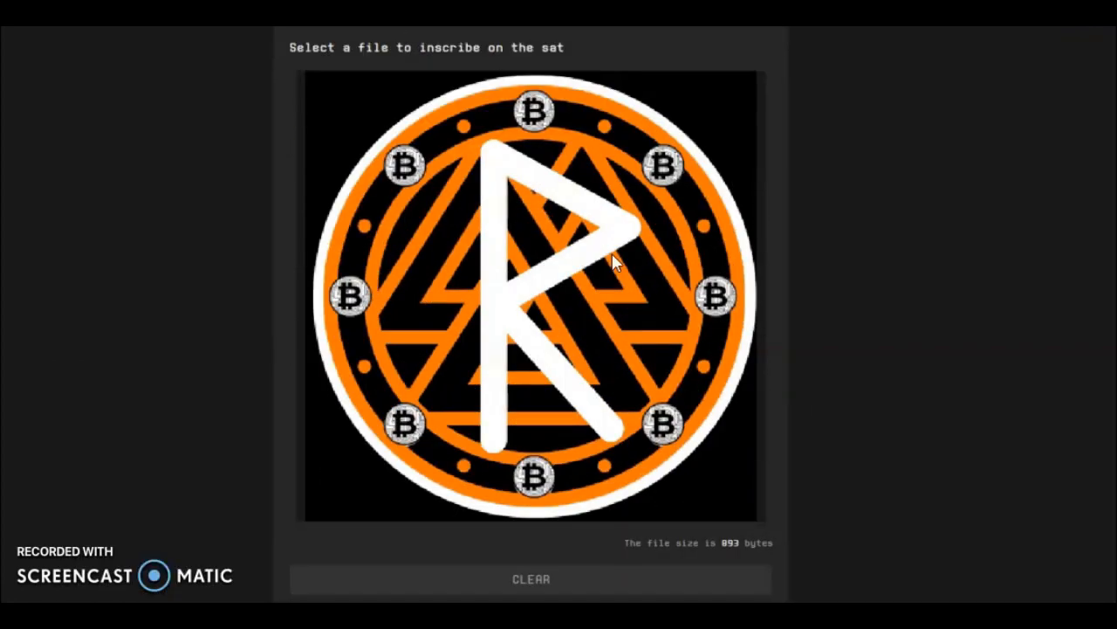
{"action": "mouse_move", "coordinate": [794, 394]}
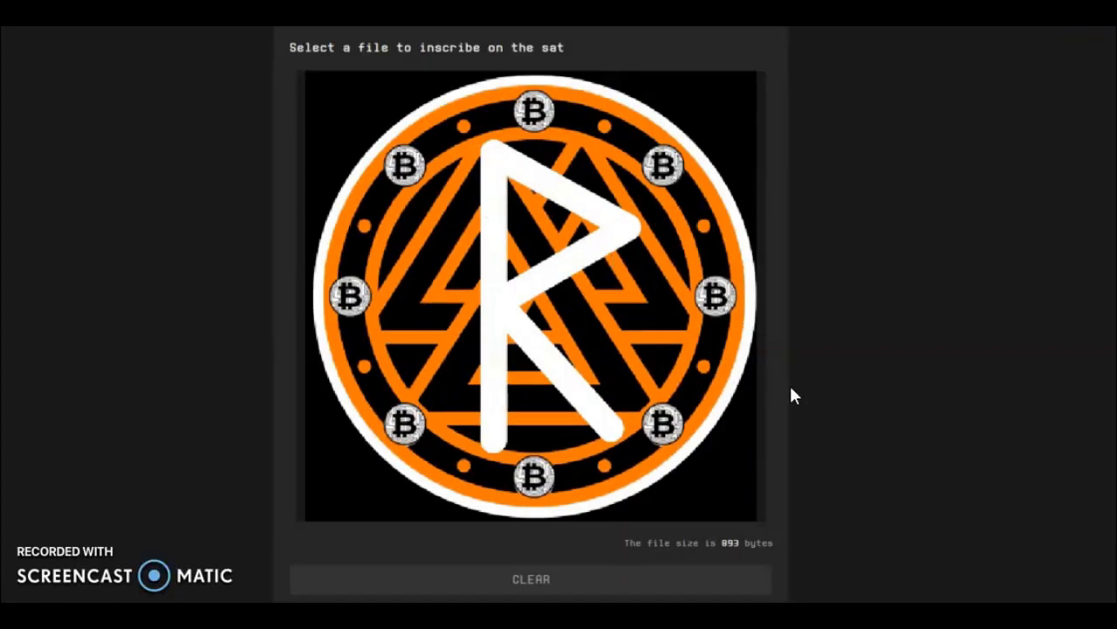
{"action": "scroll", "scroll_direction": "down", "scroll_amount": 3}
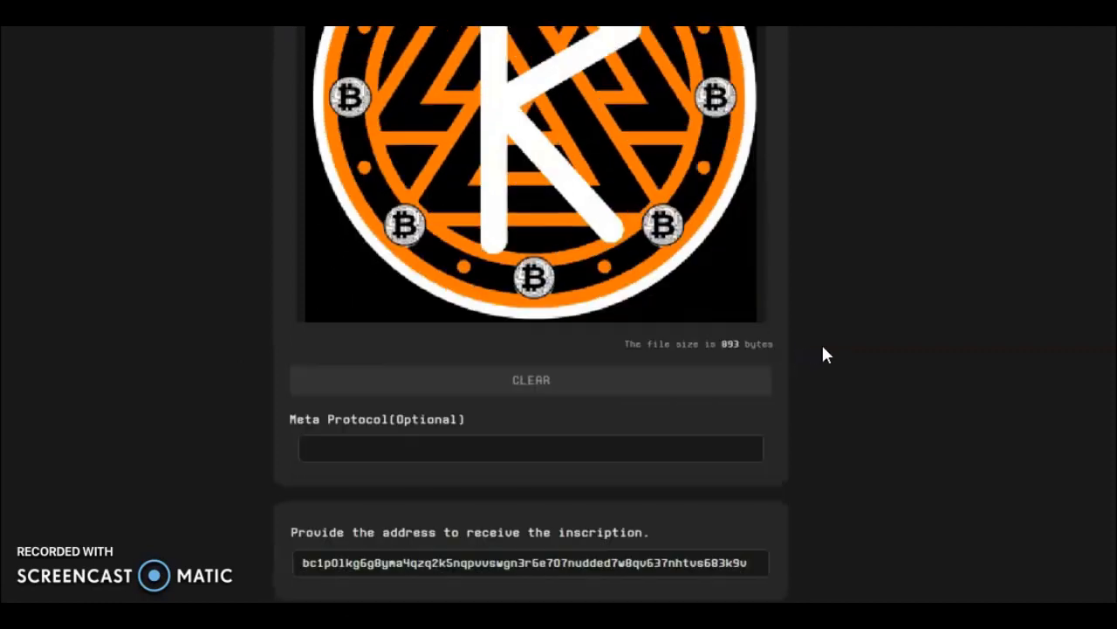
{"action": "scroll", "scroll_direction": "down", "scroll_amount": 3}
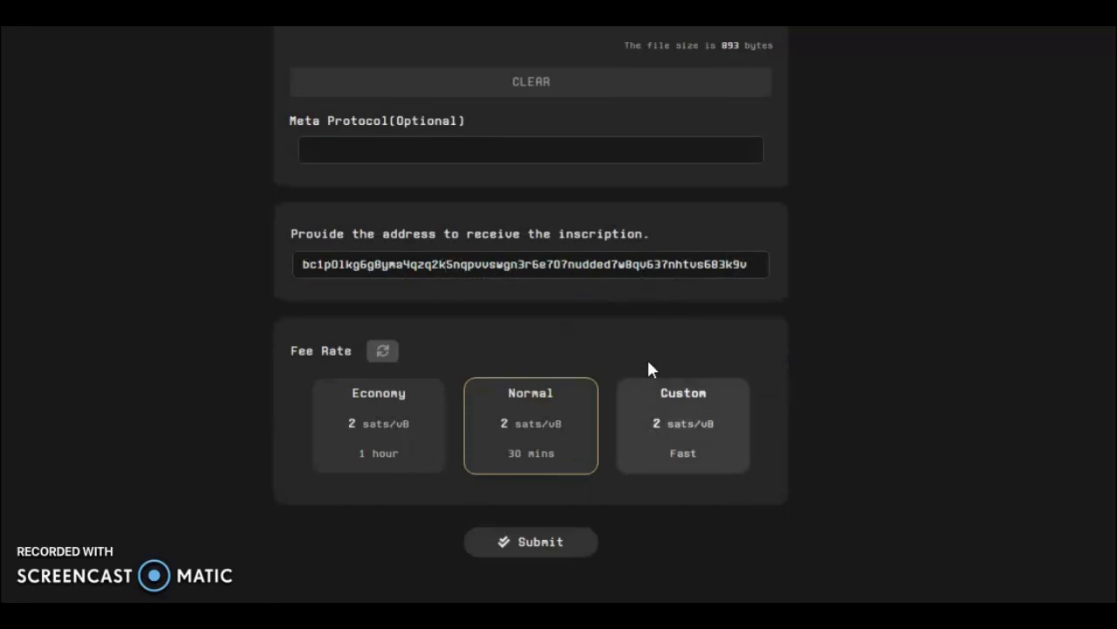
{"action": "mouse_move", "coordinate": [772, 188]}
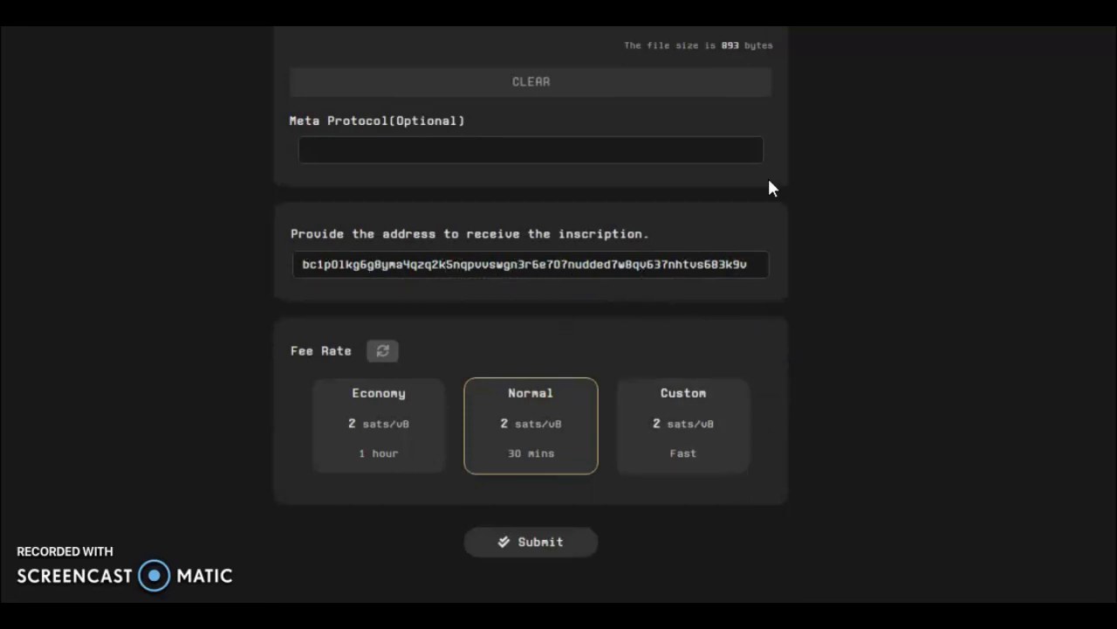
{"action": "mouse_move", "coordinate": [668, 299]}
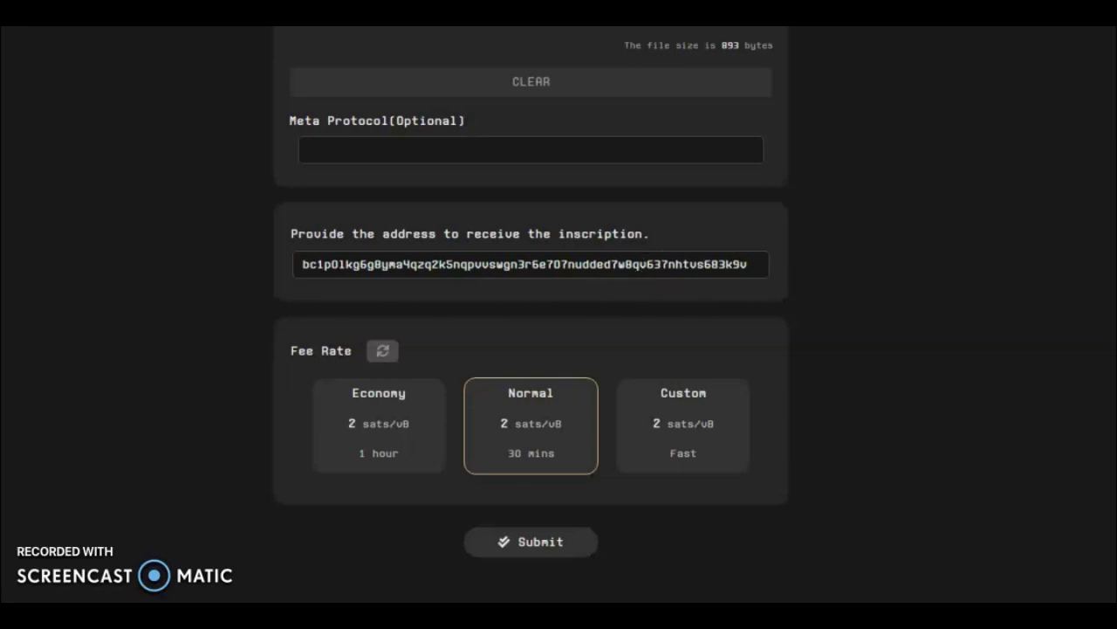
{"action": "left_click", "coordinate": [530, 264]}
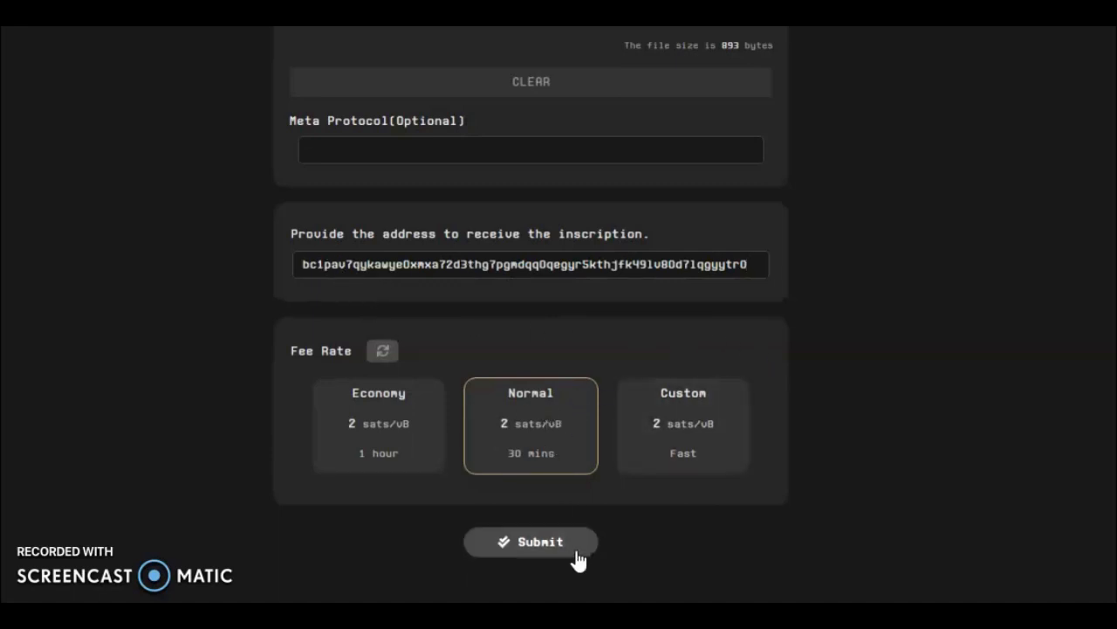
Submit the order, confirm Inscribe despite the warning, and sign the payment
{"action": "left_click", "coordinate": [531, 542]}
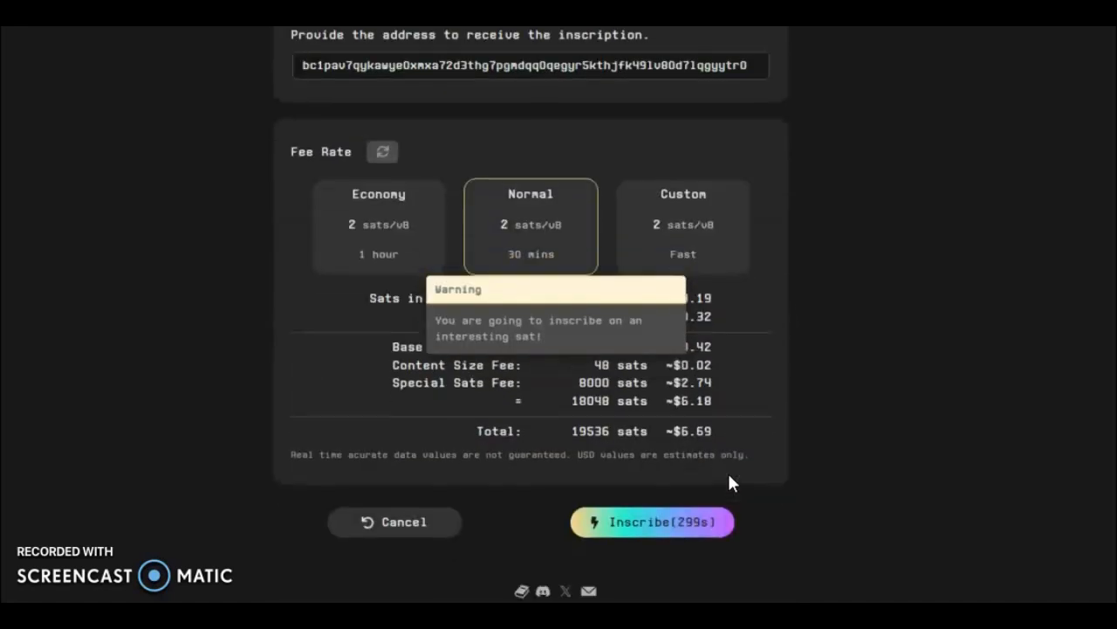
{"action": "mouse_move", "coordinate": [715, 282]}
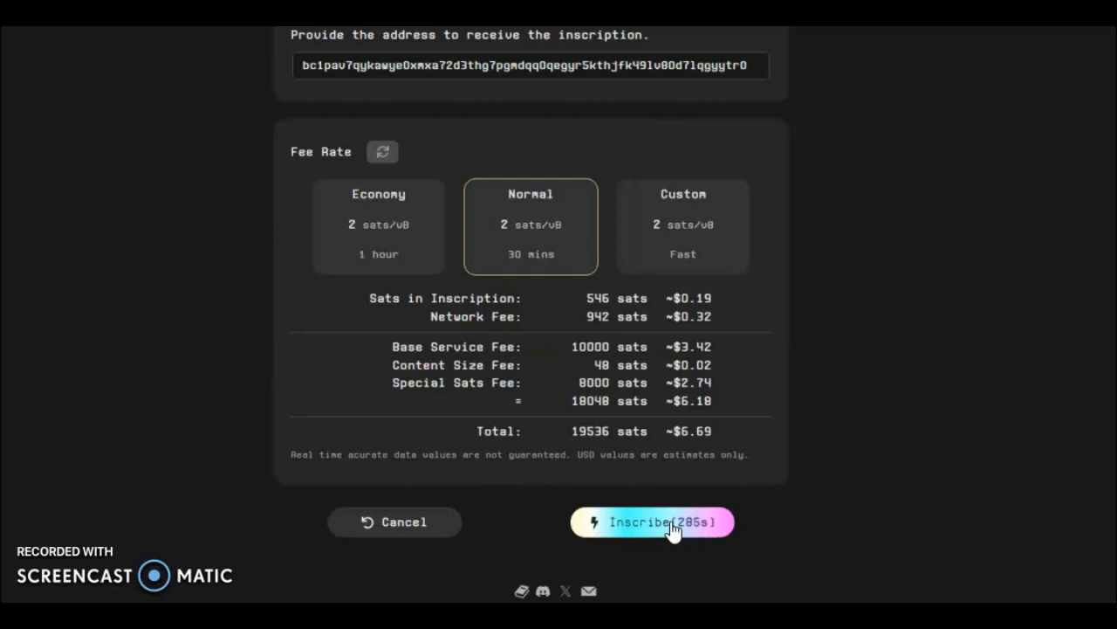
{"action": "left_click", "coordinate": [652, 521]}
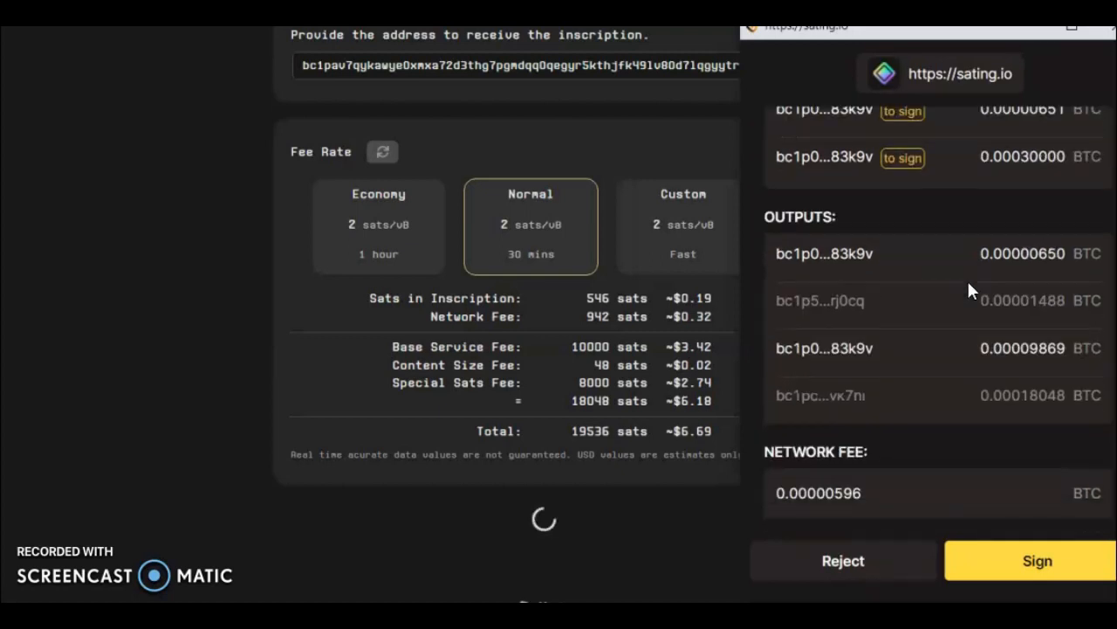
{"action": "left_click", "coordinate": [1038, 561]}
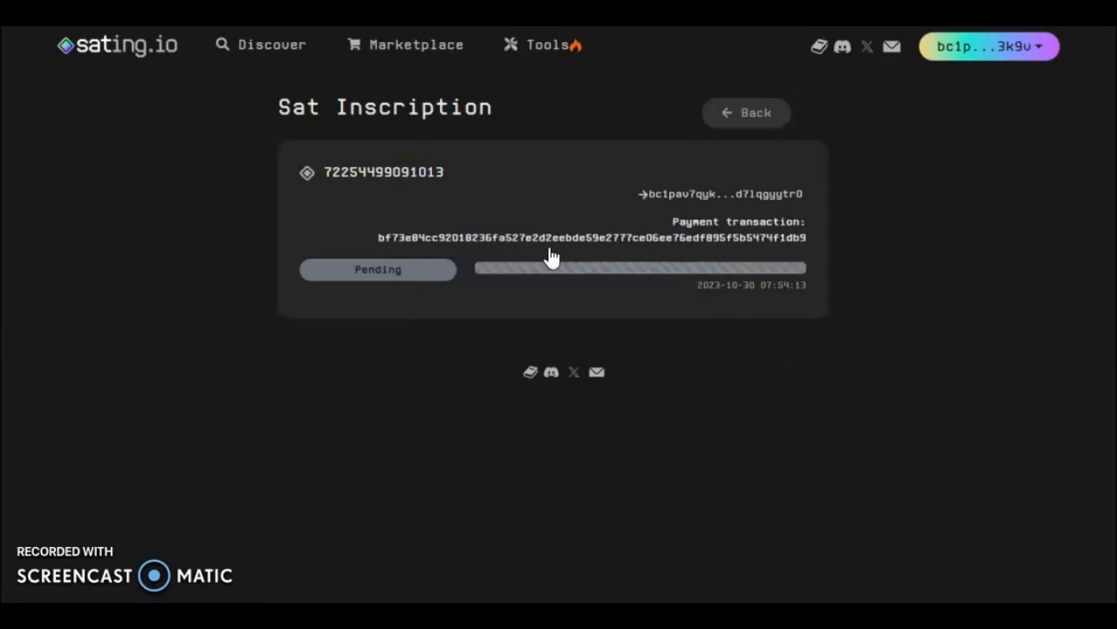
{"action": "mouse_move", "coordinate": [557, 242]}
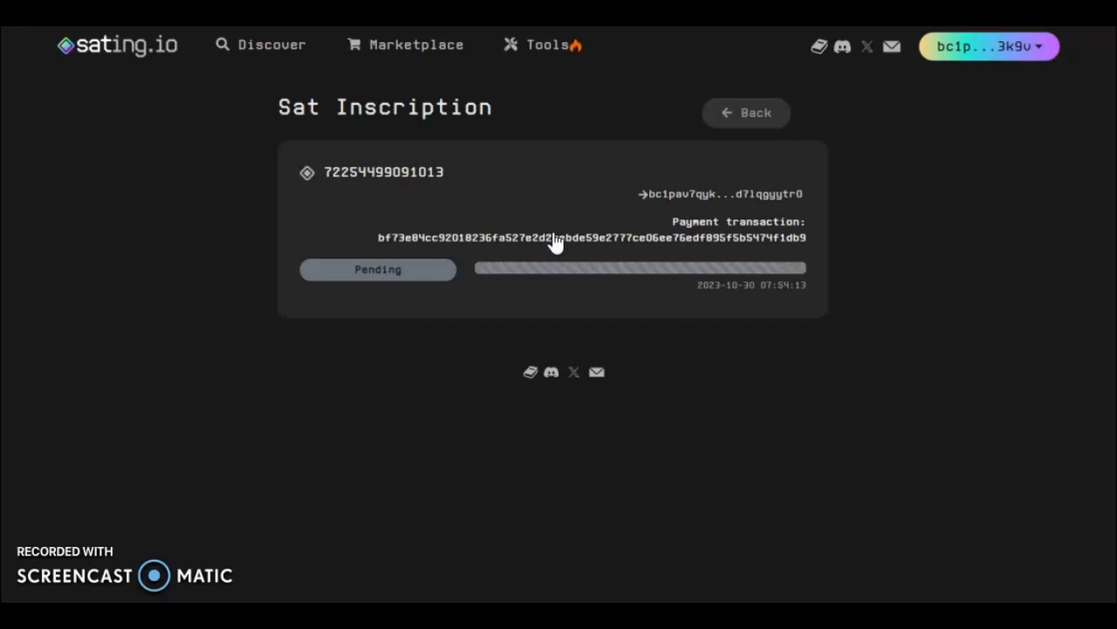
{"action": "mouse_move", "coordinate": [586, 256]}
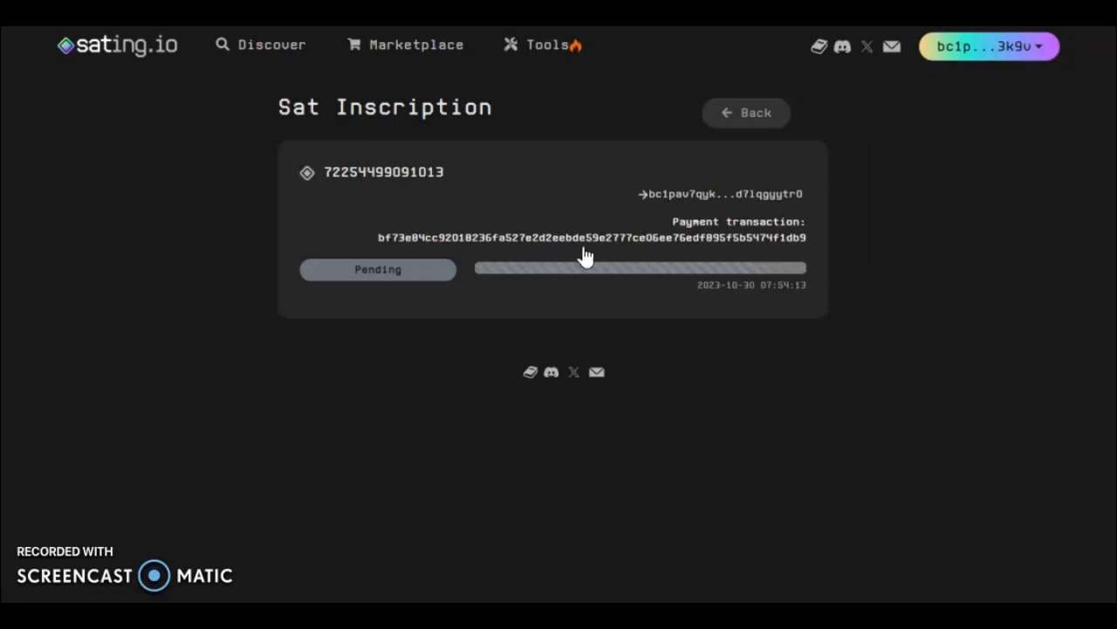
{"action": "mouse_move", "coordinate": [544, 245]}
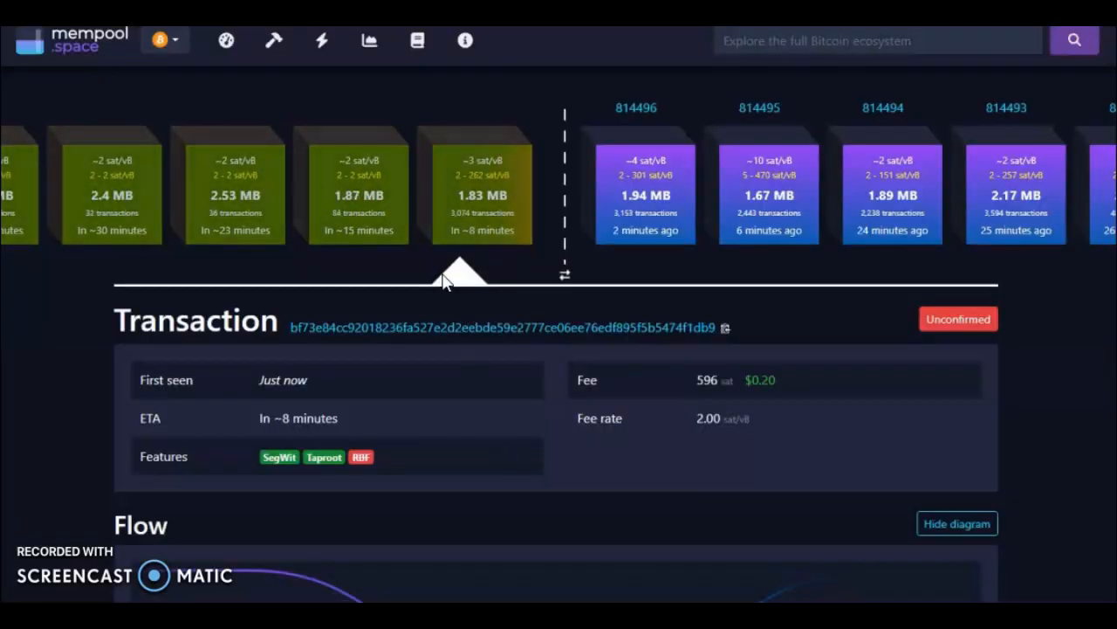
{"action": "mouse_move", "coordinate": [485, 242]}
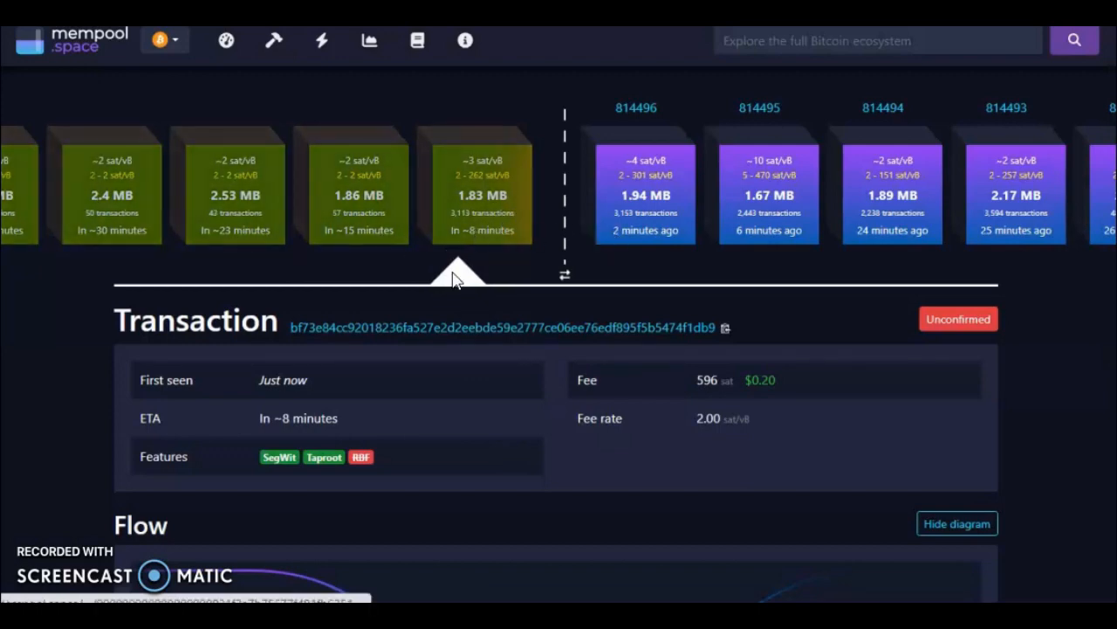
{"action": "mouse_move", "coordinate": [541, 247]}
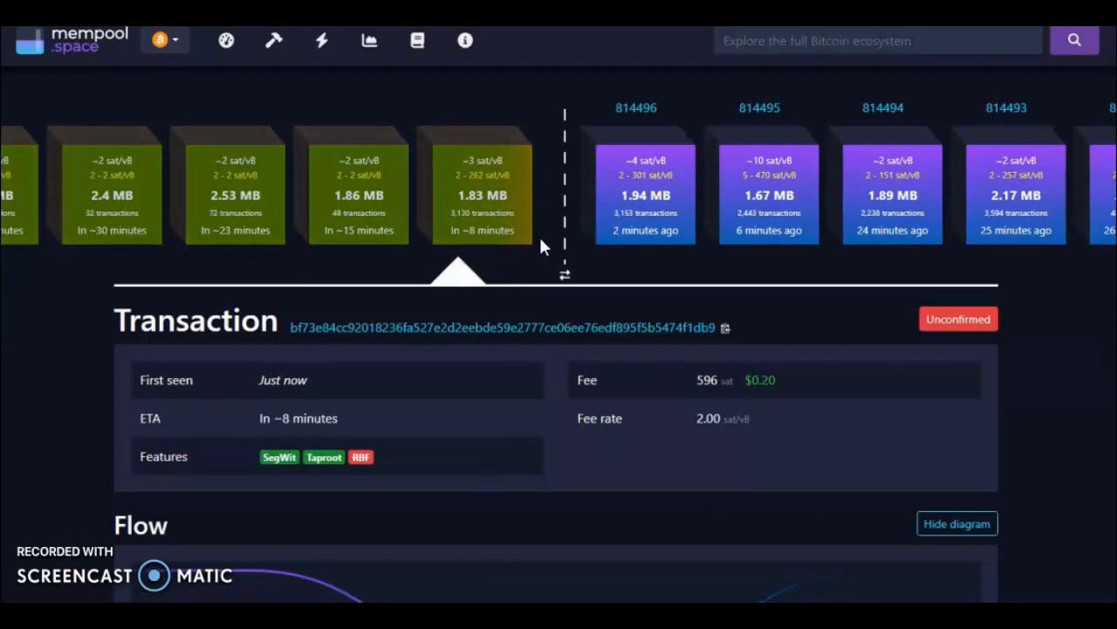
{"action": "mouse_move", "coordinate": [594, 330]}
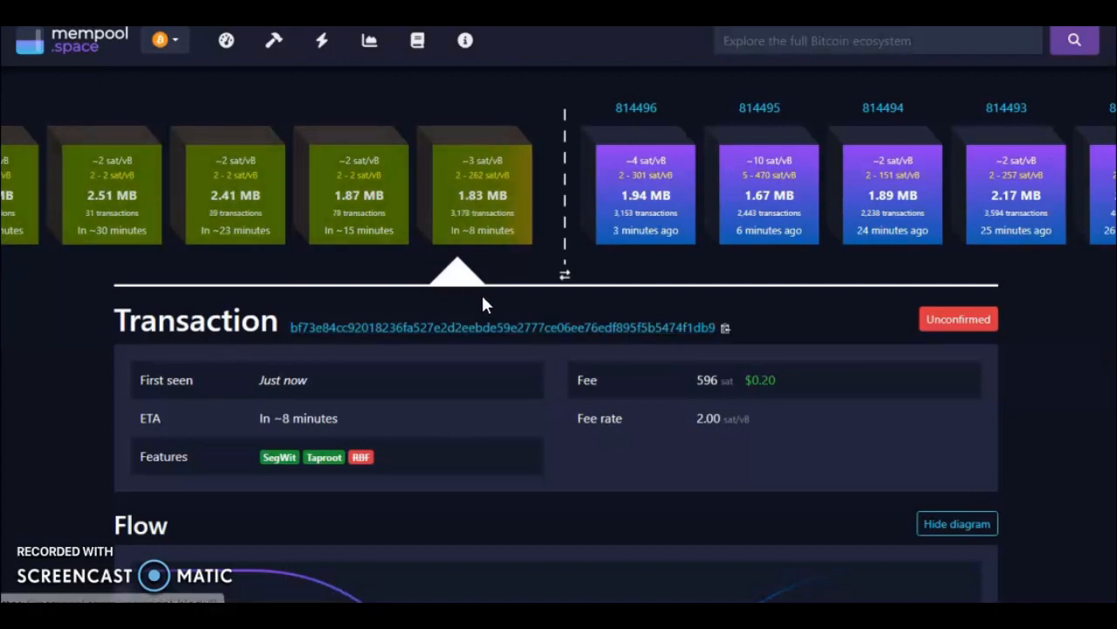
{"action": "mouse_move", "coordinate": [506, 249]}
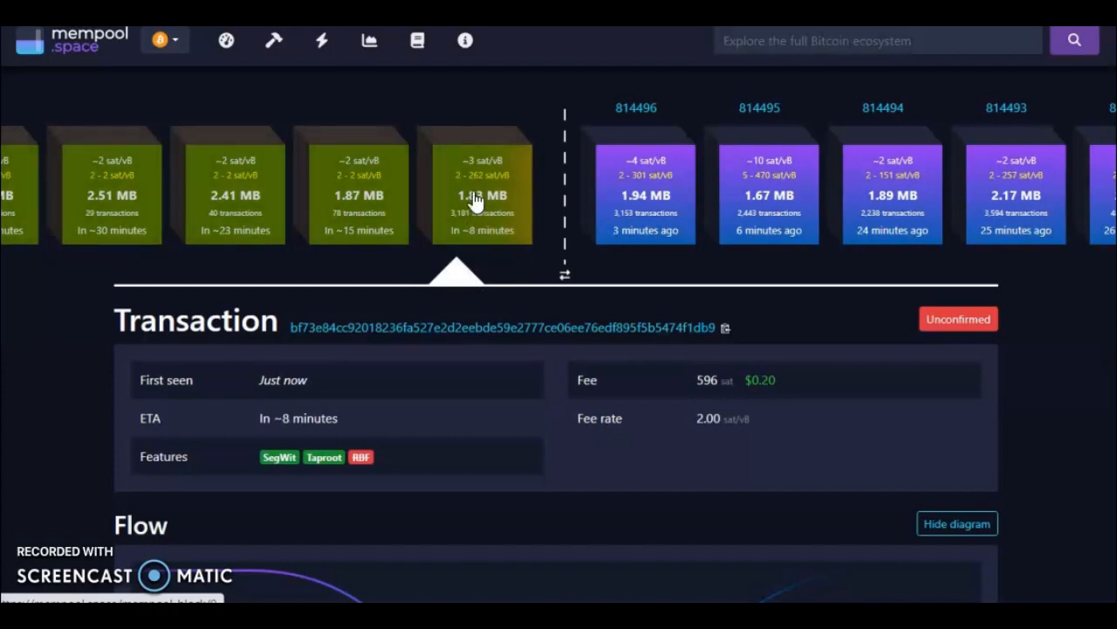
{"action": "mouse_move", "coordinate": [269, 105]}
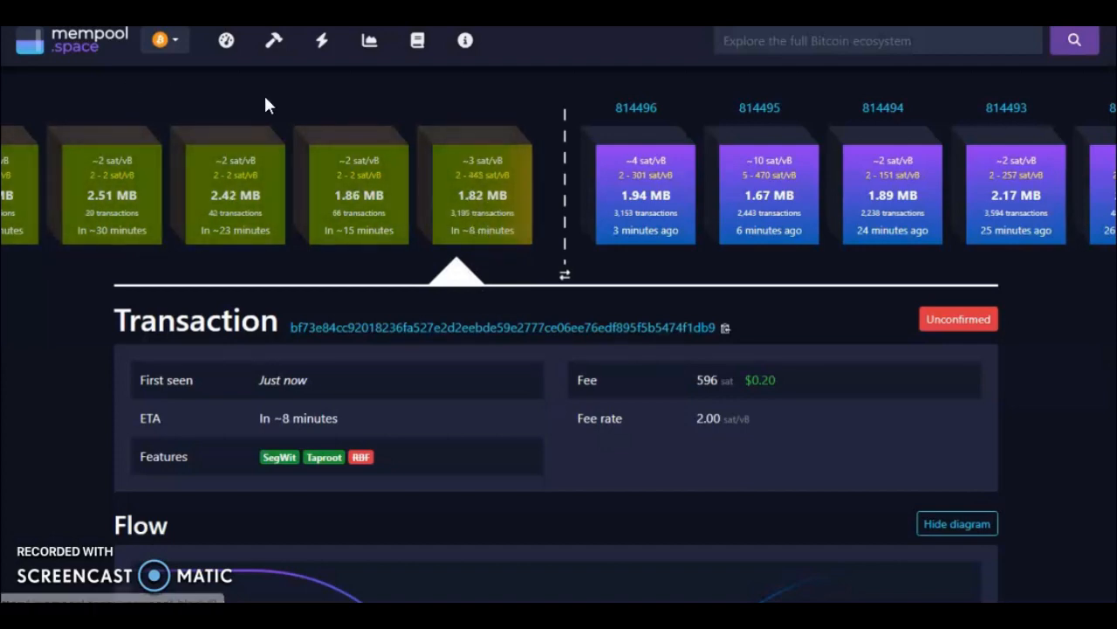
{"action": "mouse_move", "coordinate": [368, 277]}
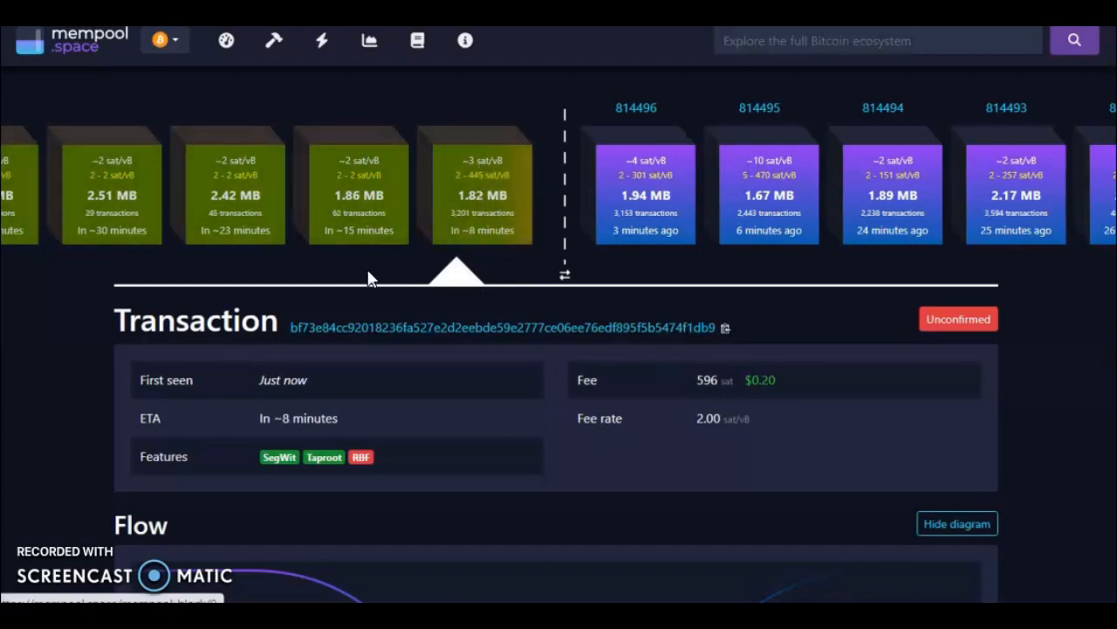
{"action": "mouse_move", "coordinate": [469, 304]}
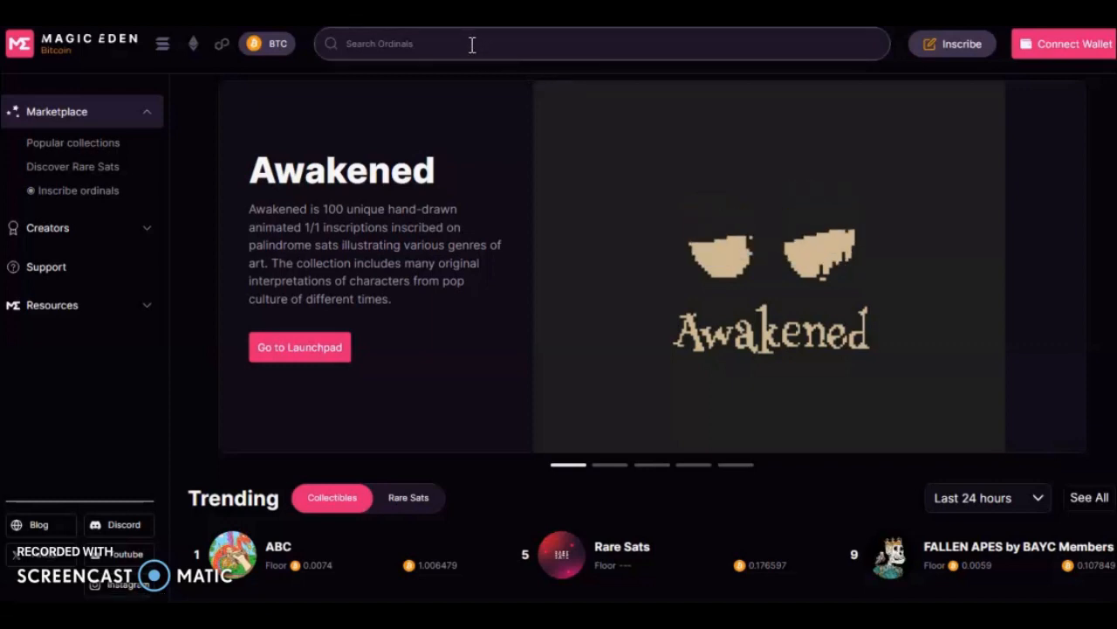
Search Magic Eden for 'runes' and open the Inscribed Runes collection
{"action": "type", "text": "runes"}
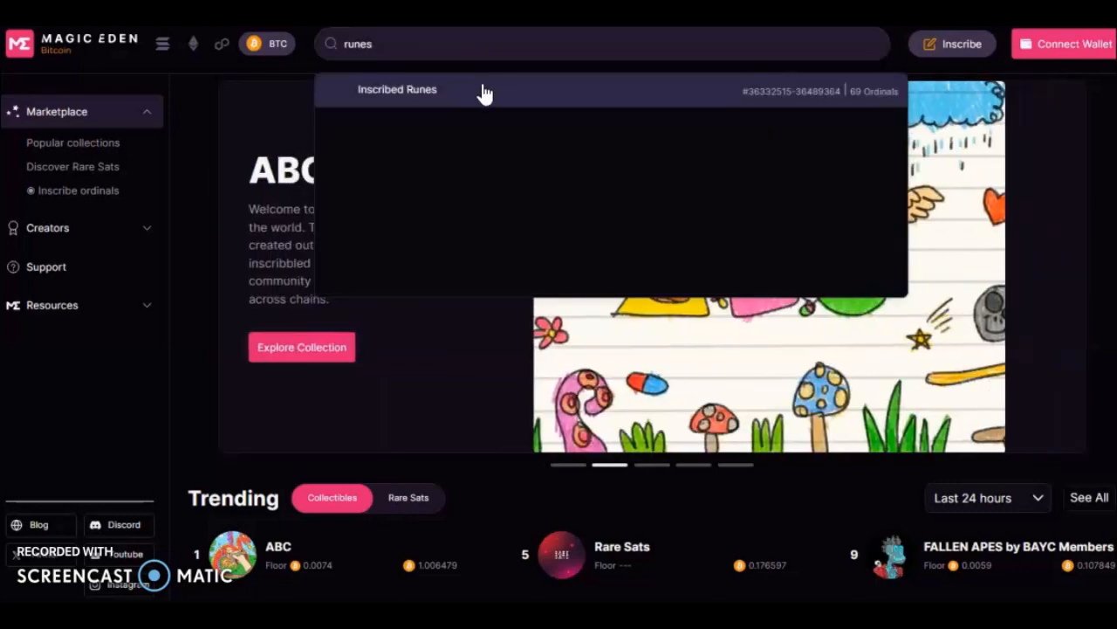
{"action": "left_click", "coordinate": [397, 89]}
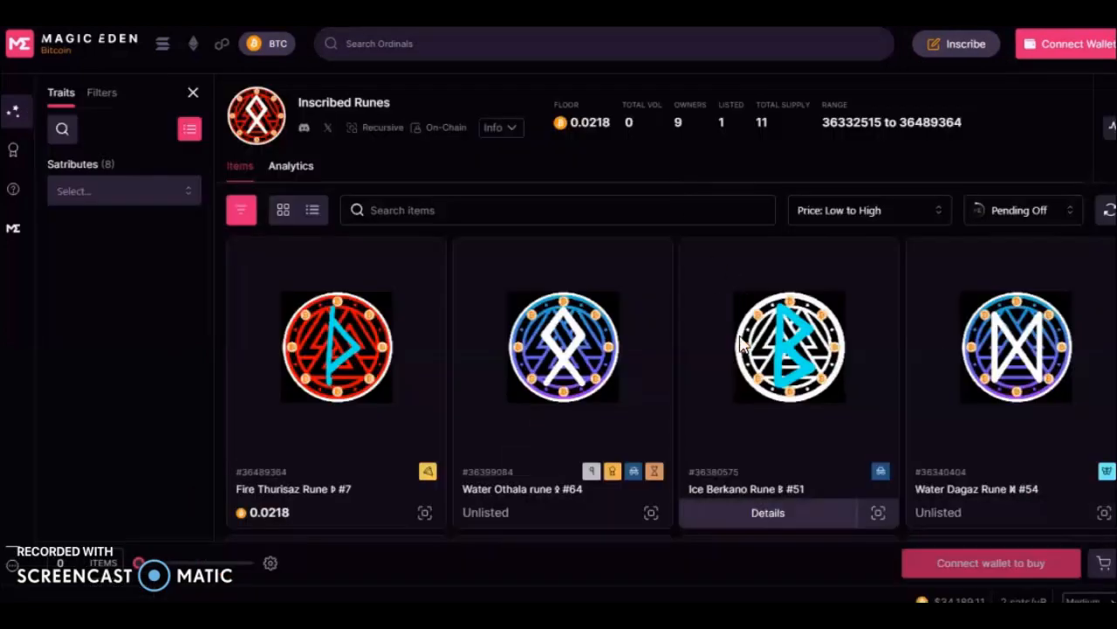
{"action": "mouse_move", "coordinate": [948, 334]}
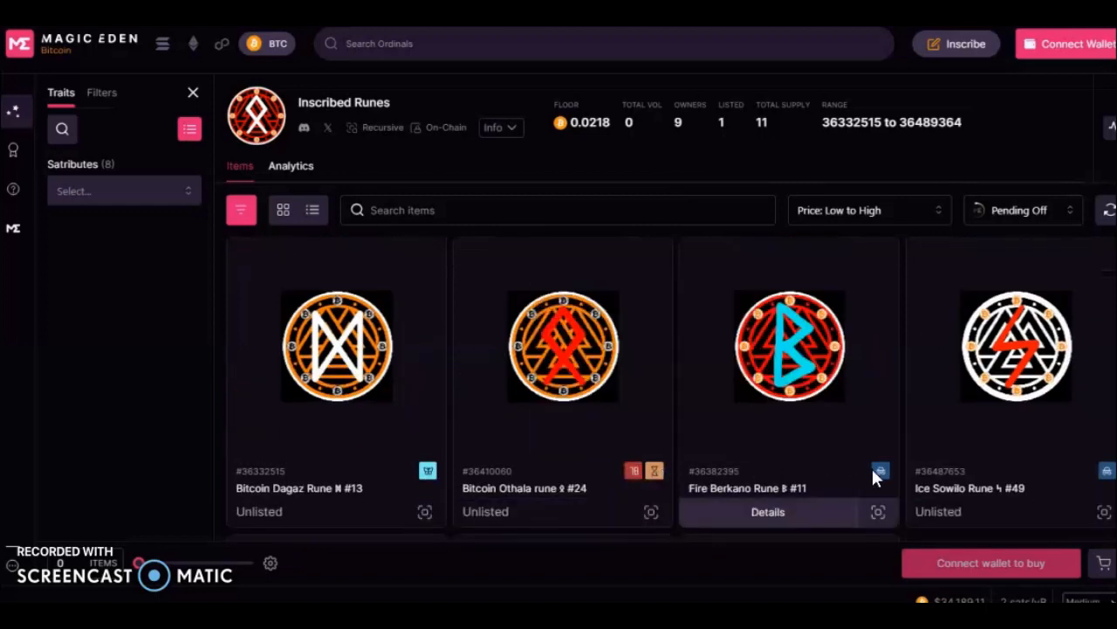
{"action": "mouse_move", "coordinate": [395, 463]}
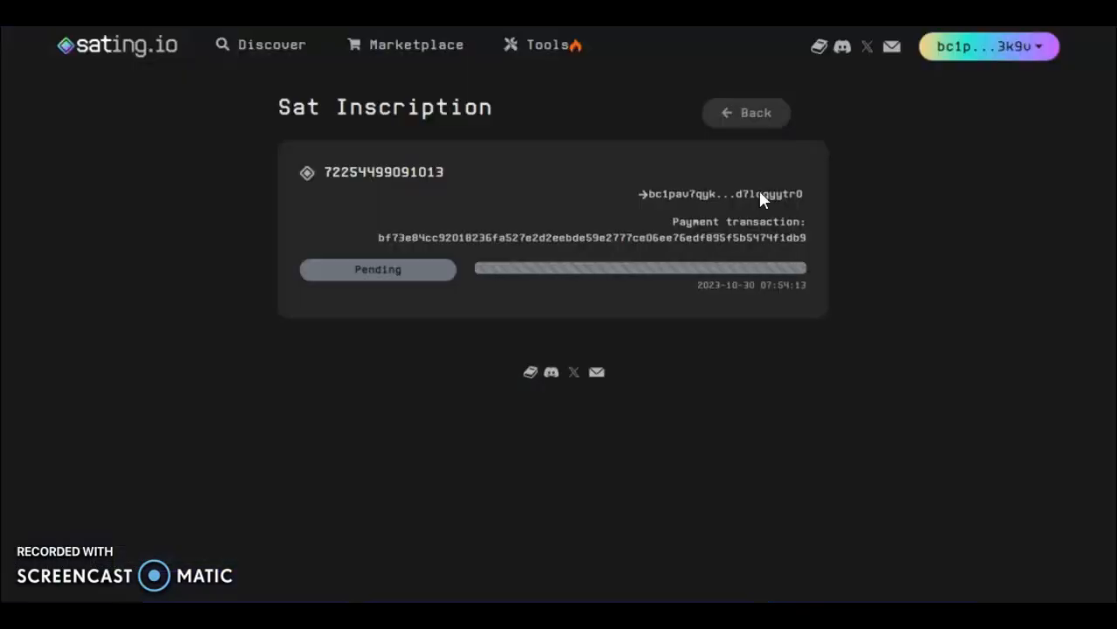
{"action": "mouse_move", "coordinate": [721, 337]}
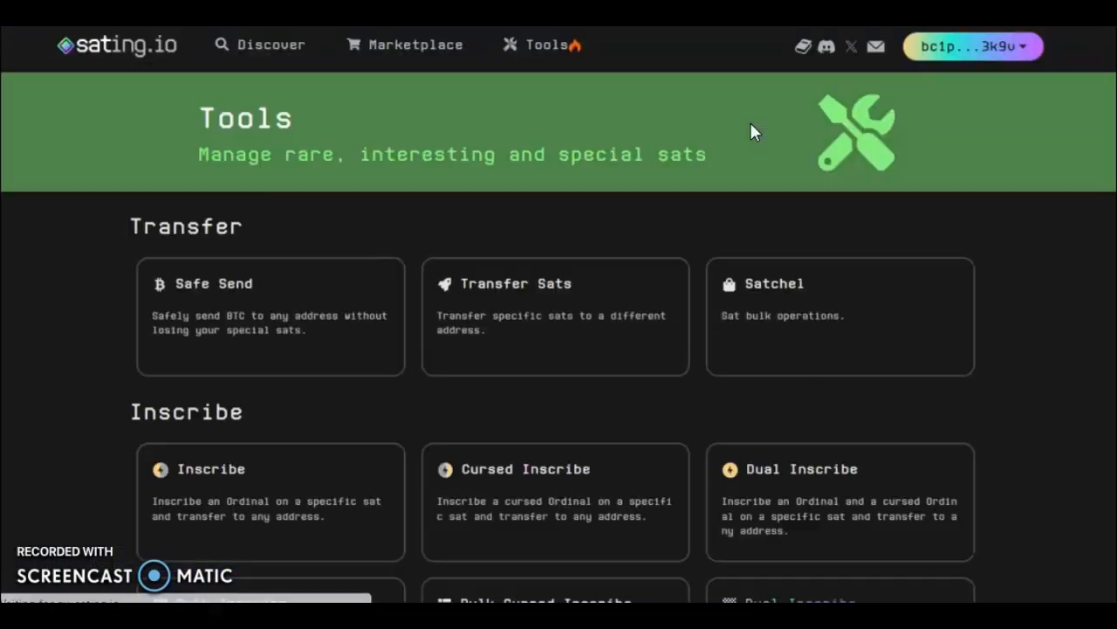
Disconnect the wallet from sating.io via the address dropdown
{"action": "left_click", "coordinate": [972, 47]}
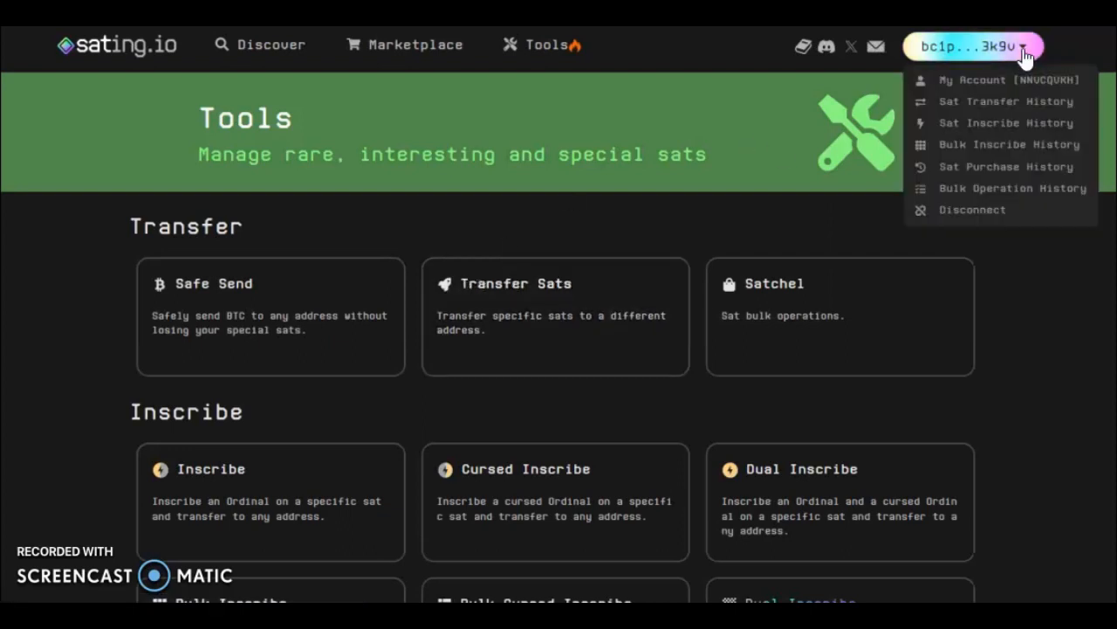
{"action": "left_click", "coordinate": [972, 210]}
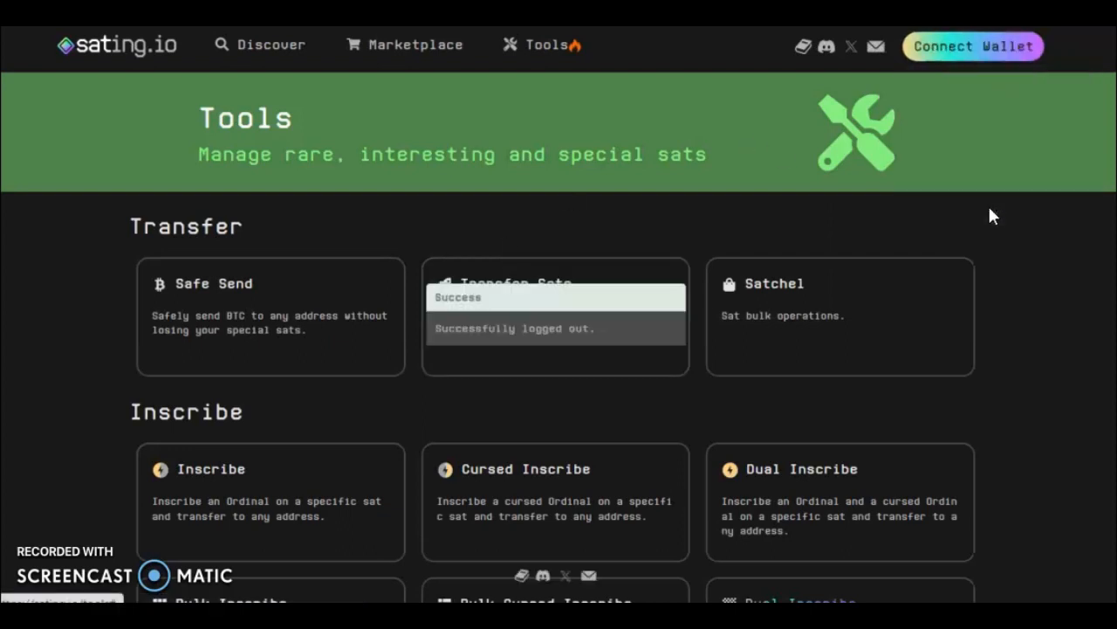
{"action": "left_click", "coordinate": [271, 45]}
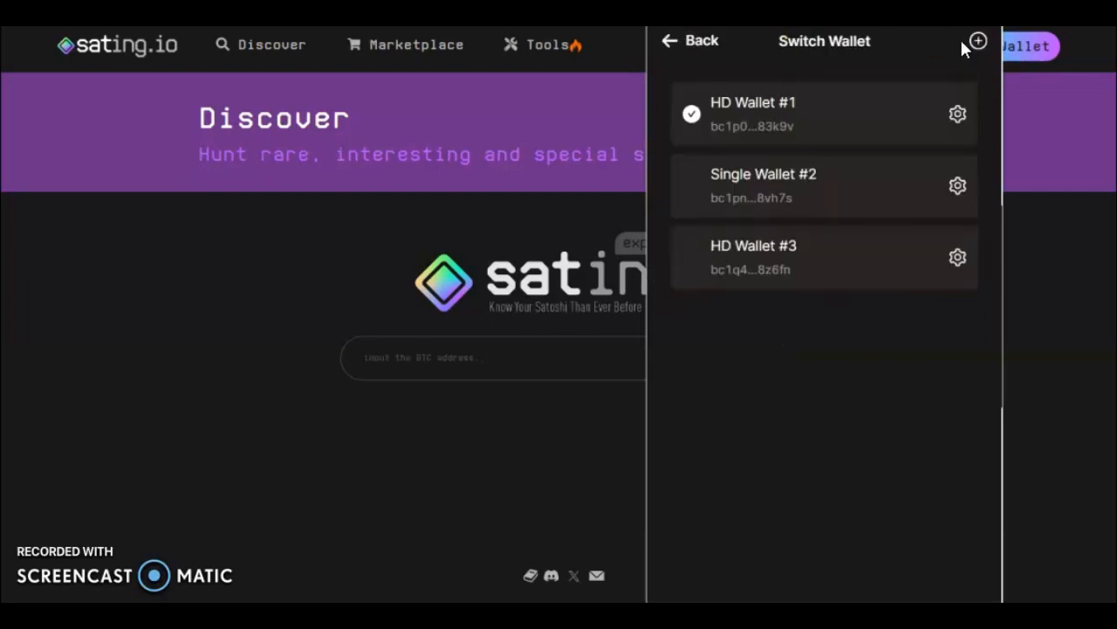
Switch UniSat to HD Wallet #3 and sign its connection to sating.io
{"action": "left_click", "coordinate": [763, 185]}
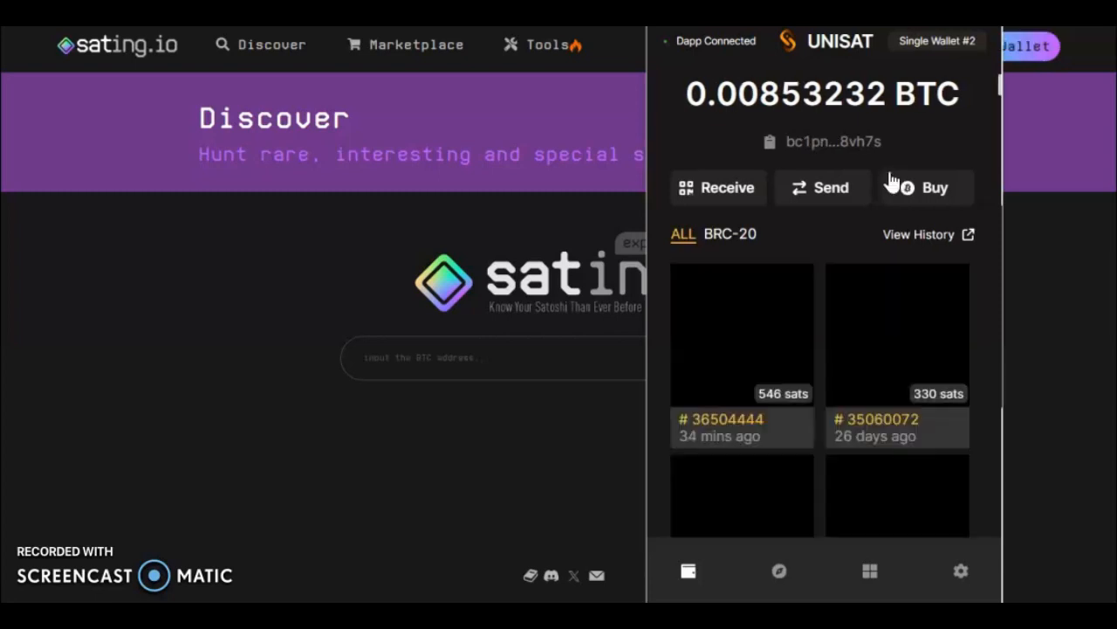
{"action": "left_click", "coordinate": [936, 41]}
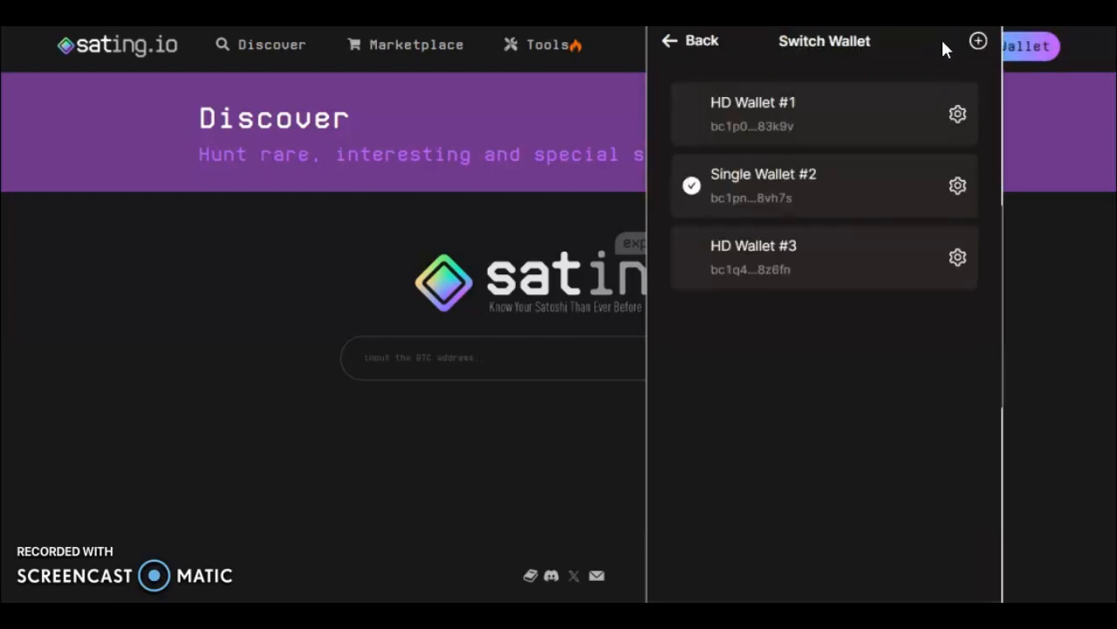
{"action": "left_click", "coordinate": [754, 256]}
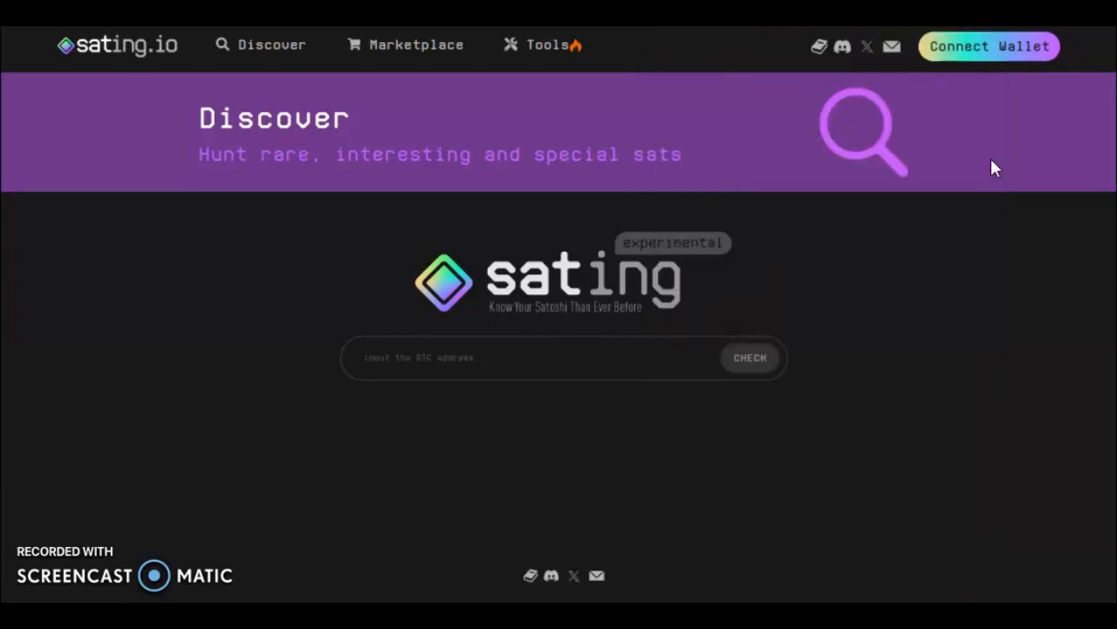
{"action": "left_click", "coordinate": [988, 45]}
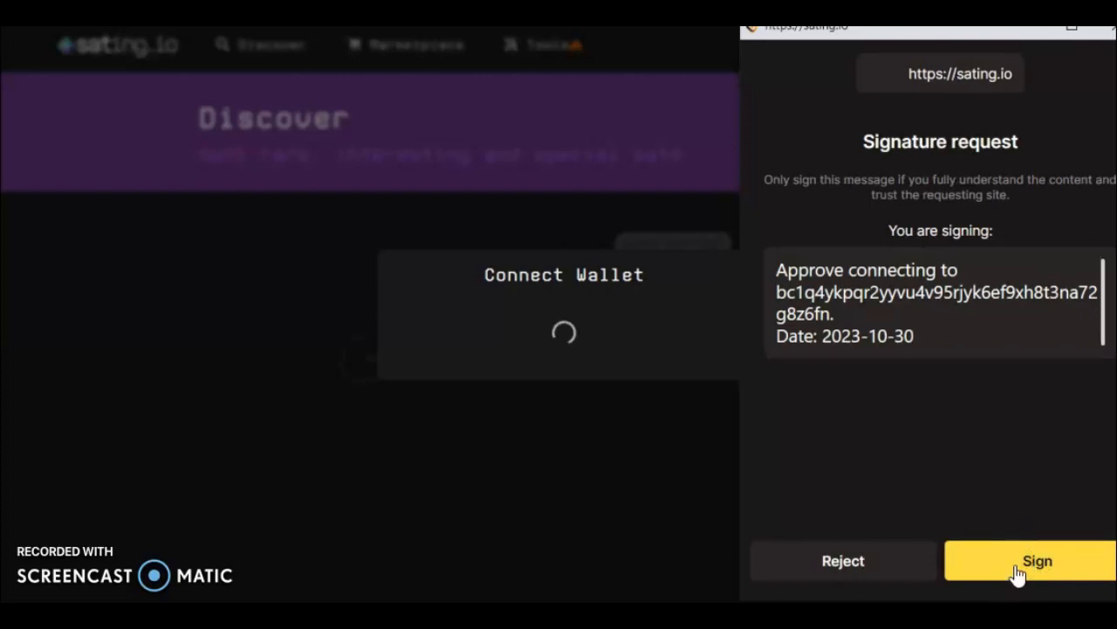
{"action": "left_click", "coordinate": [1037, 560]}
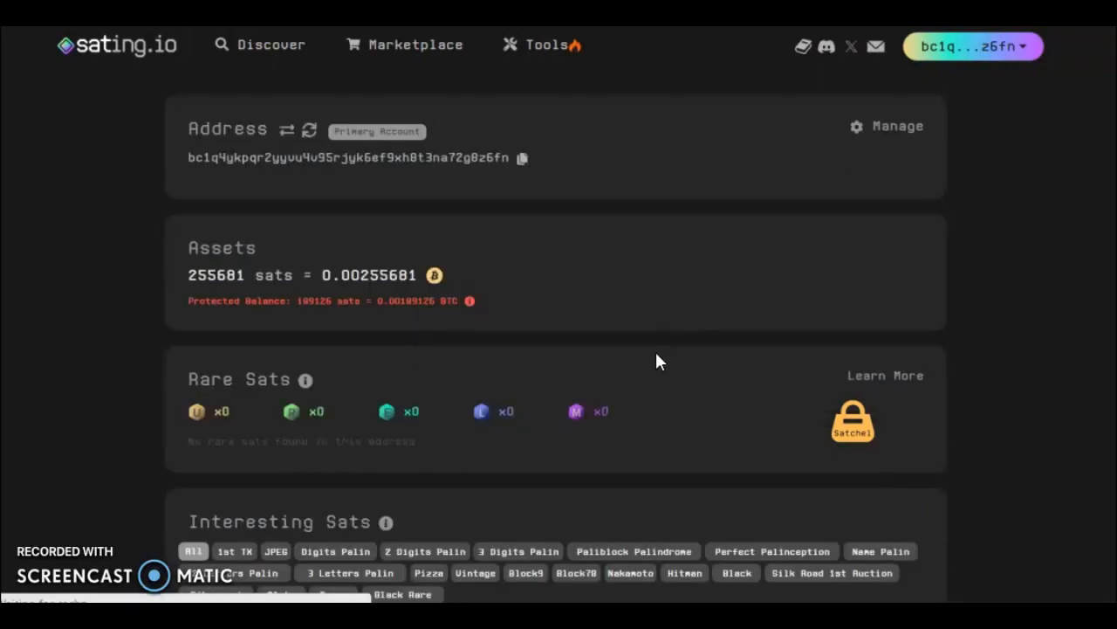
{"action": "scroll", "scroll_direction": "down", "scroll_amount": 3}
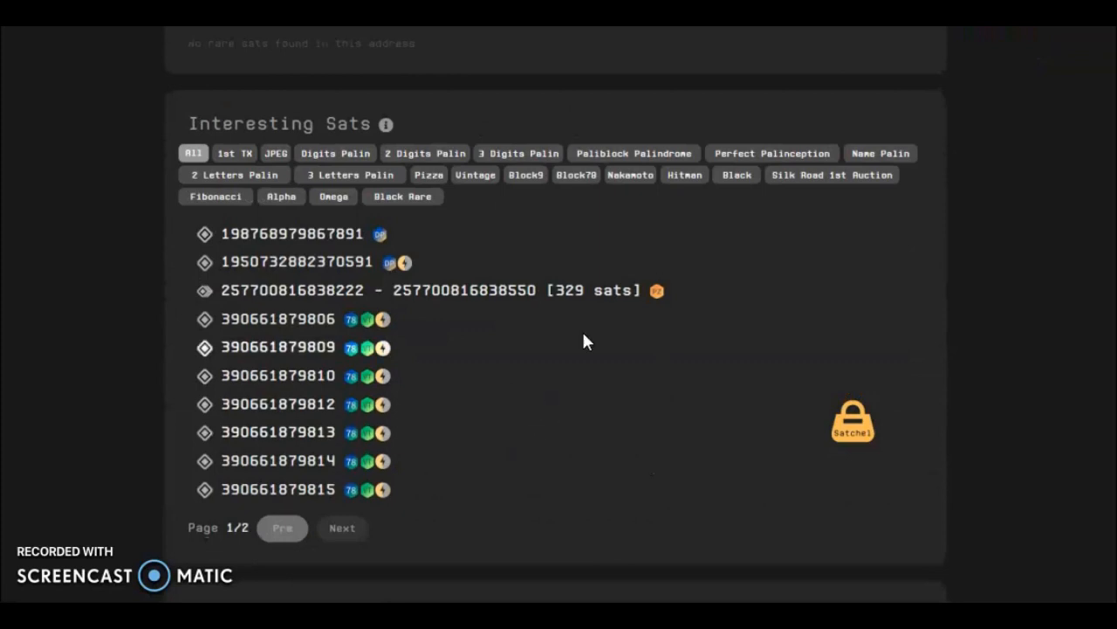
{"action": "mouse_move", "coordinate": [428, 271]}
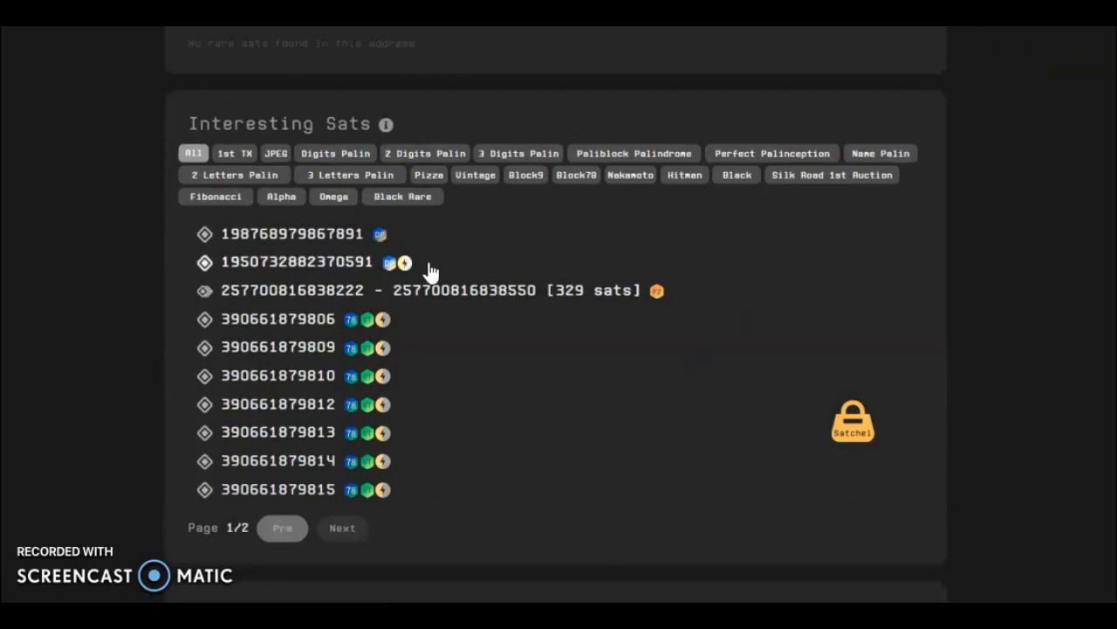
{"action": "mouse_move", "coordinate": [373, 275]}
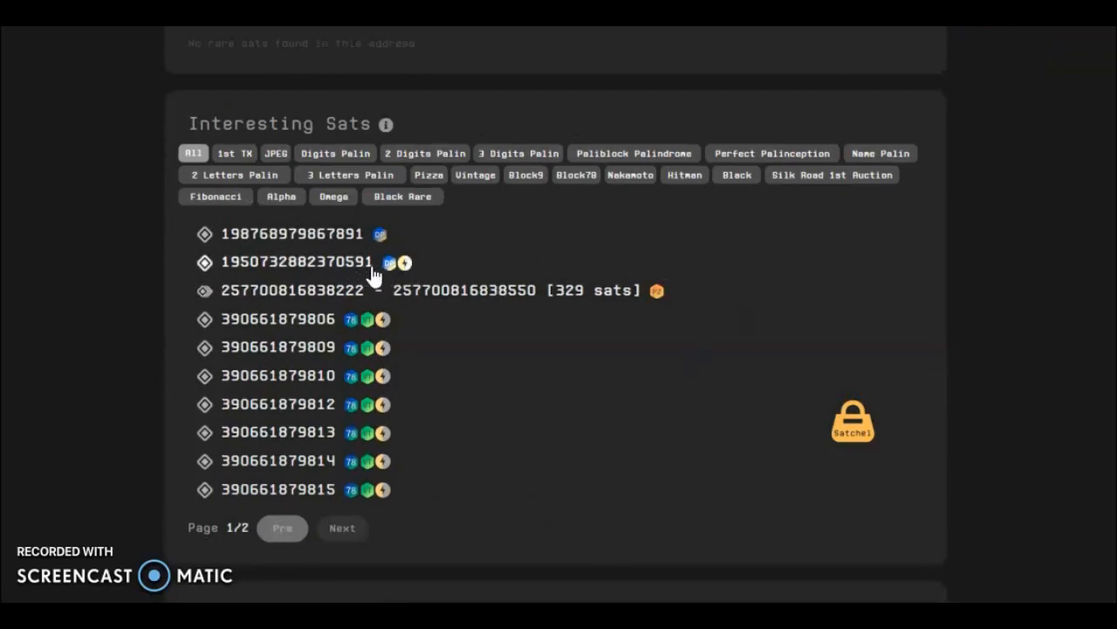
{"action": "mouse_move", "coordinate": [428, 256]}
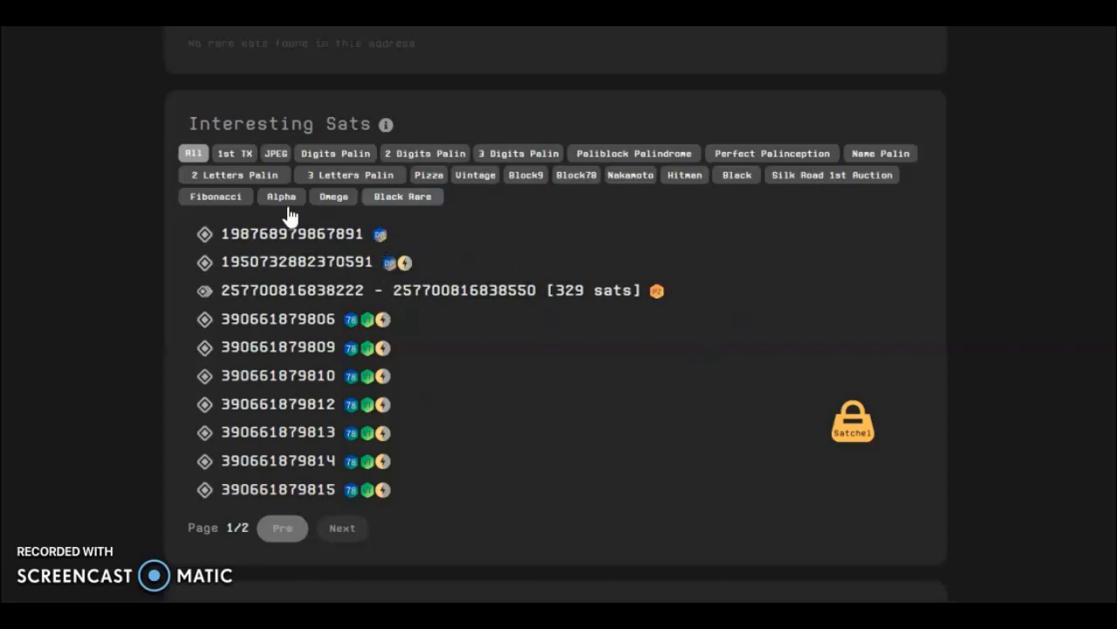
{"action": "mouse_move", "coordinate": [469, 222]}
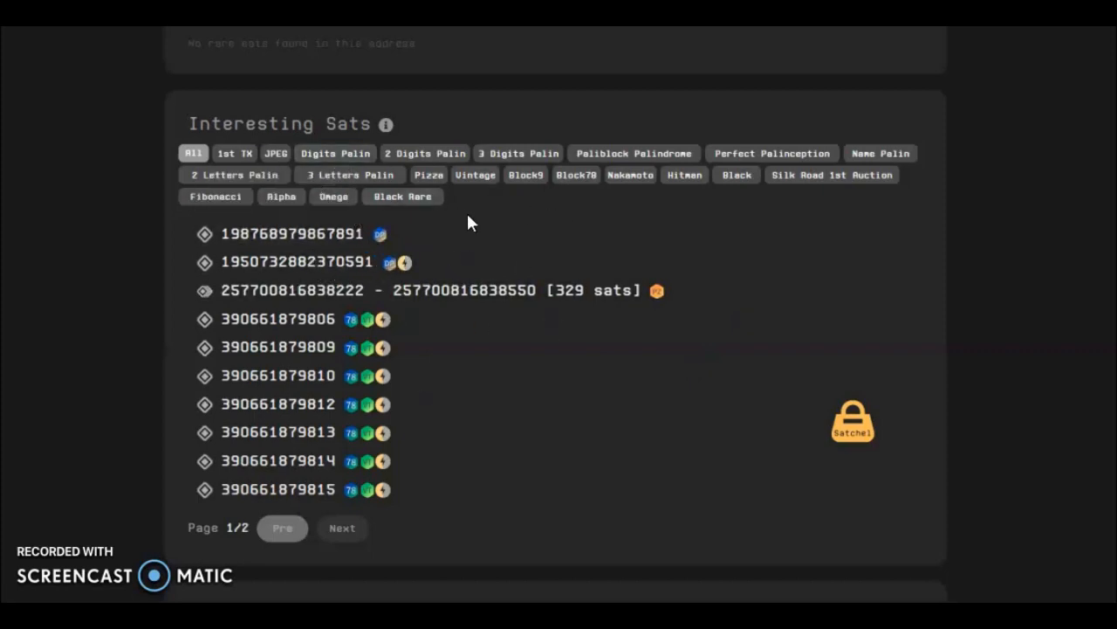
{"action": "mouse_move", "coordinate": [389, 275]}
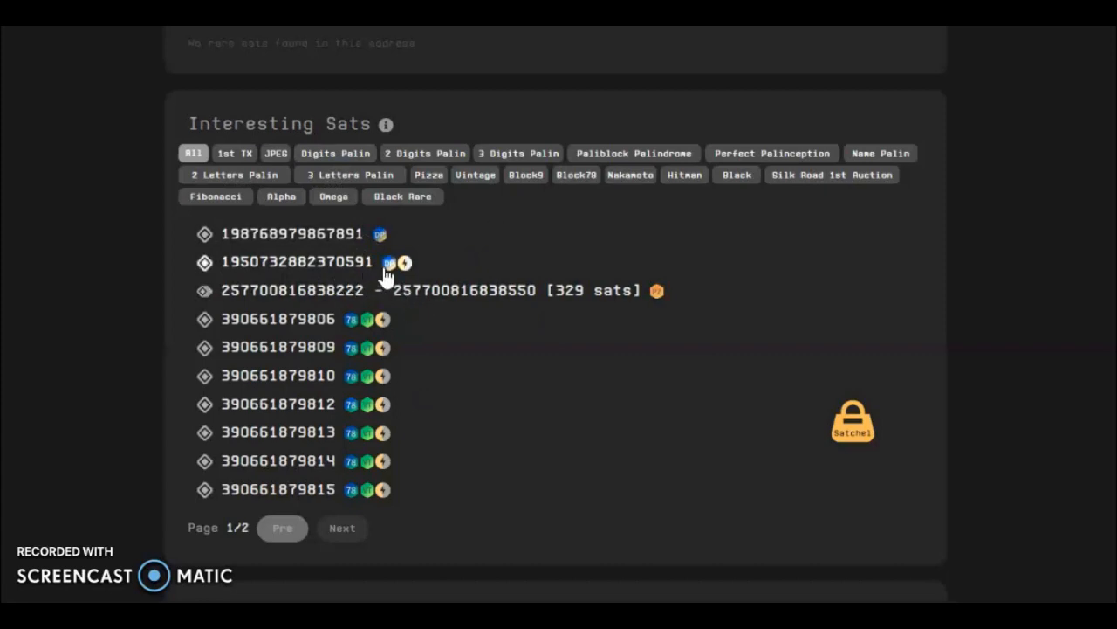
{"action": "left_click", "coordinate": [403, 263]}
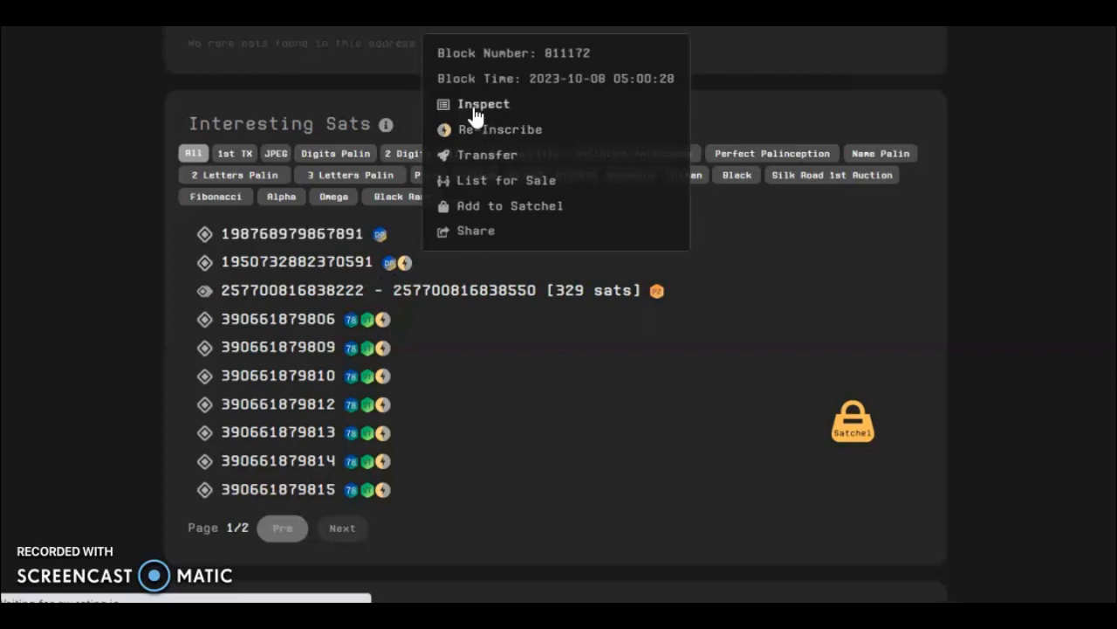
{"action": "mouse_move", "coordinate": [830, 262]}
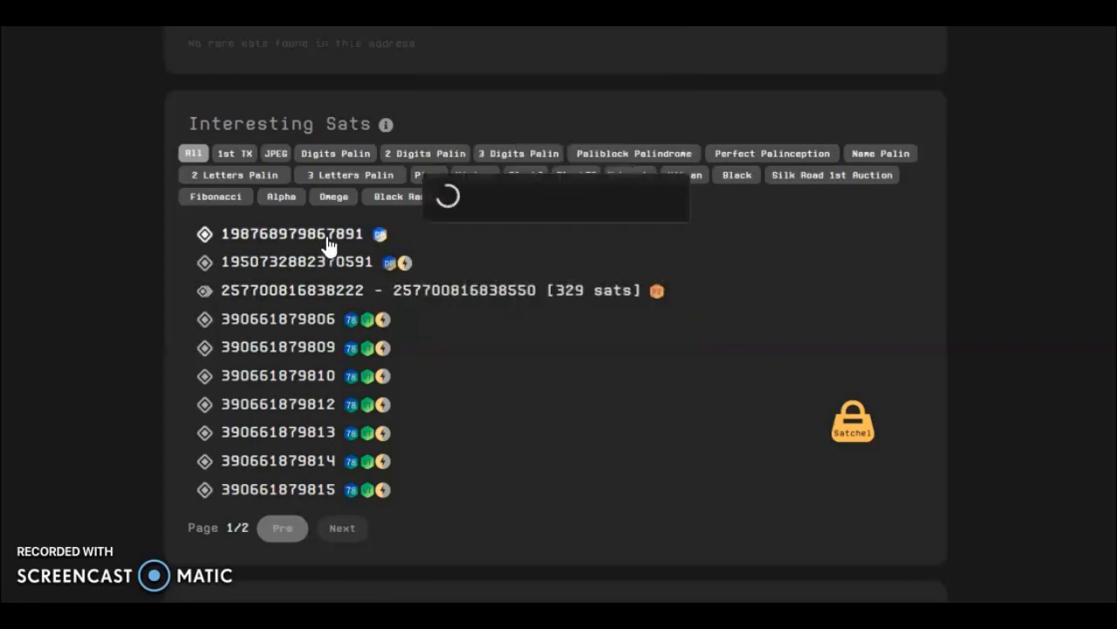
{"action": "left_click", "coordinate": [379, 233]}
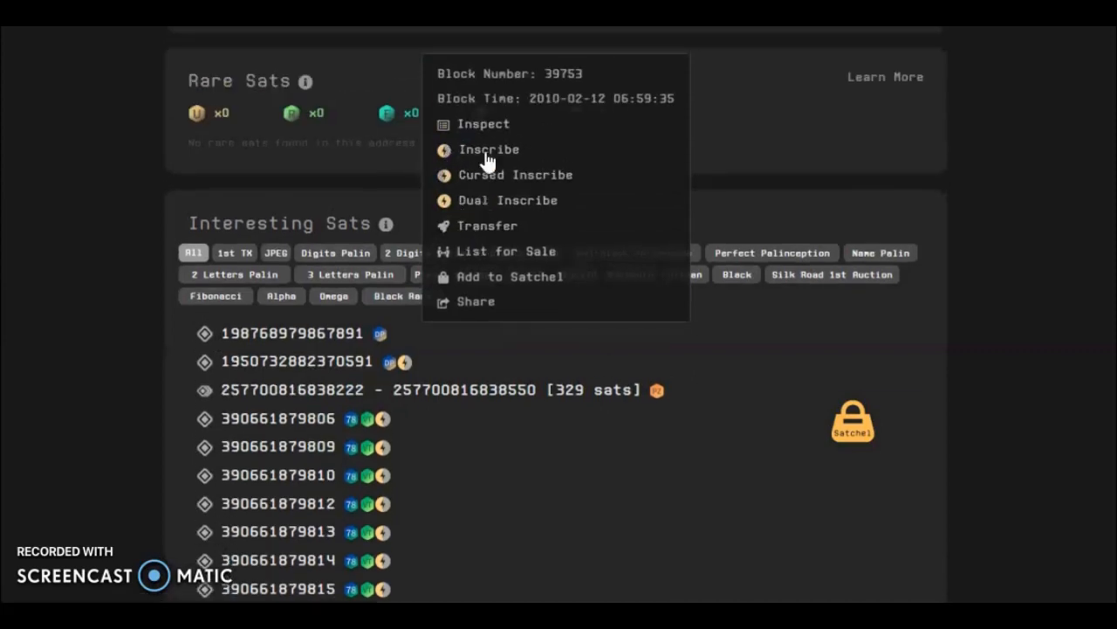
{"action": "mouse_move", "coordinate": [532, 220]}
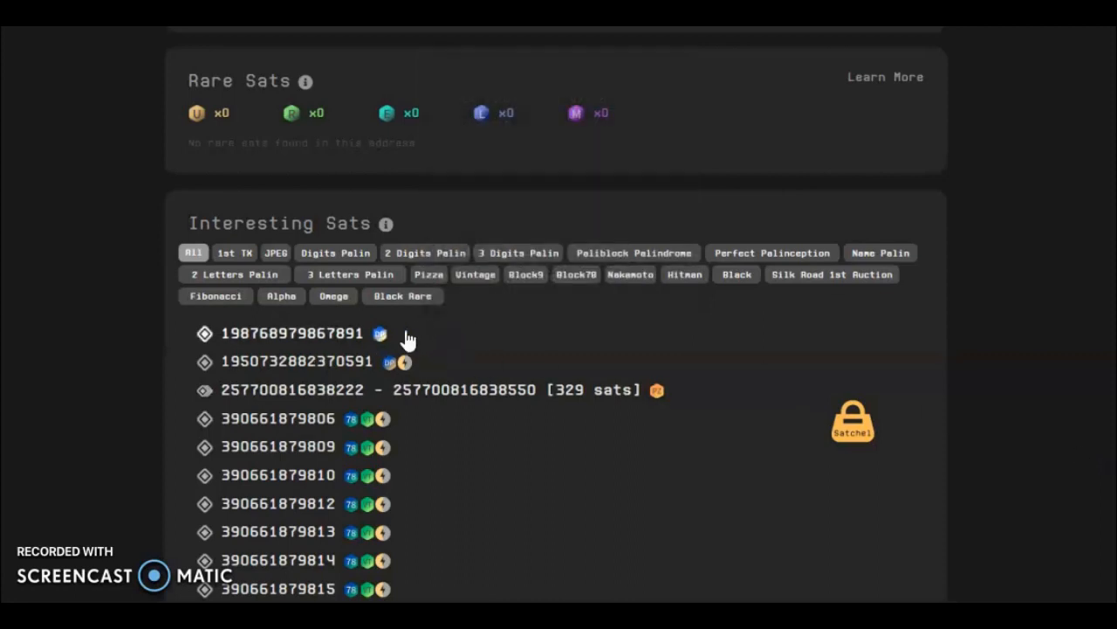
{"action": "mouse_move", "coordinate": [659, 393]}
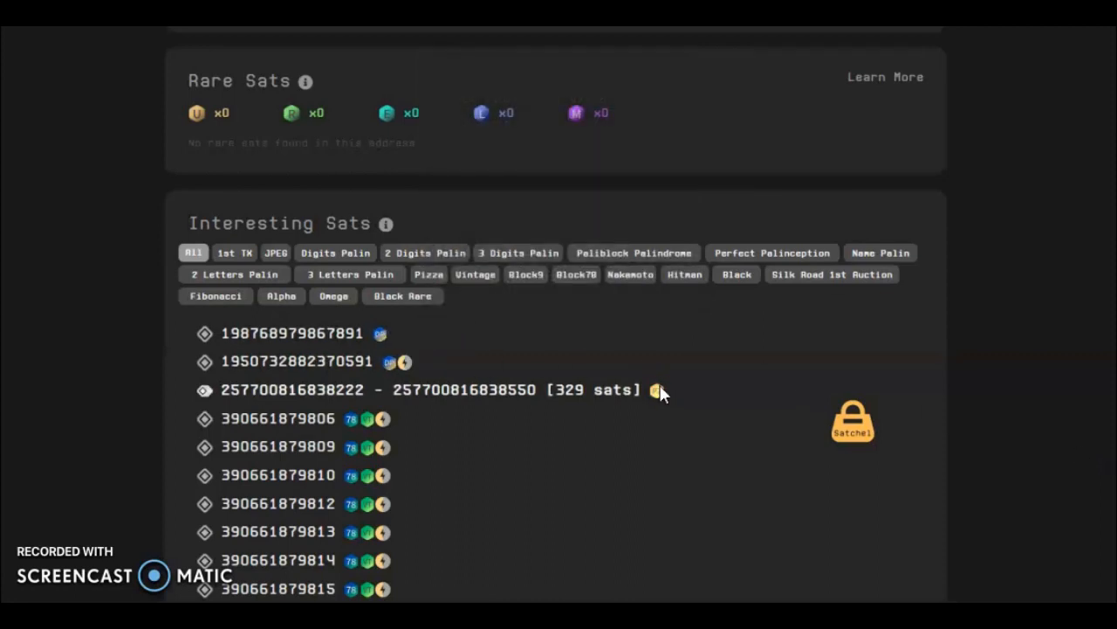
{"action": "mouse_move", "coordinate": [470, 342]}
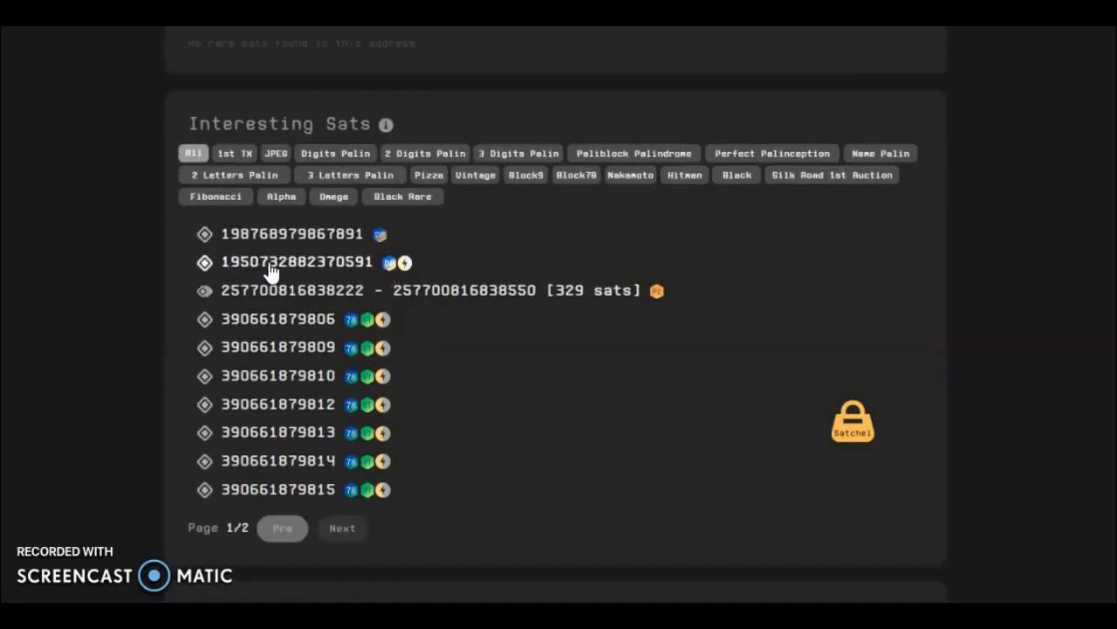
{"action": "mouse_move", "coordinate": [402, 272]}
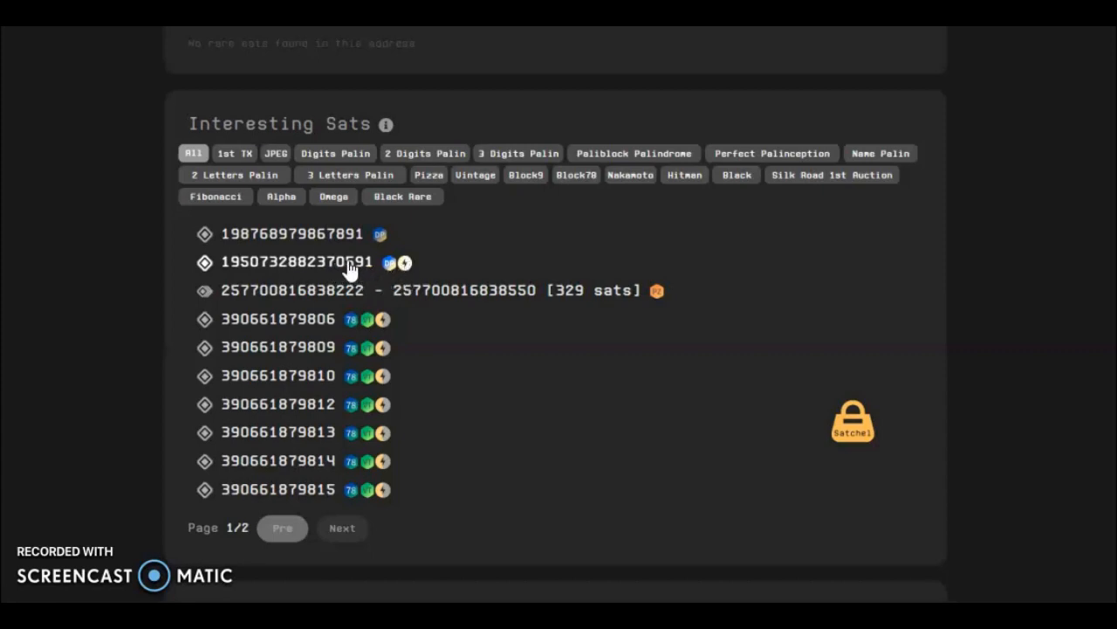
{"action": "mouse_move", "coordinate": [356, 256]}
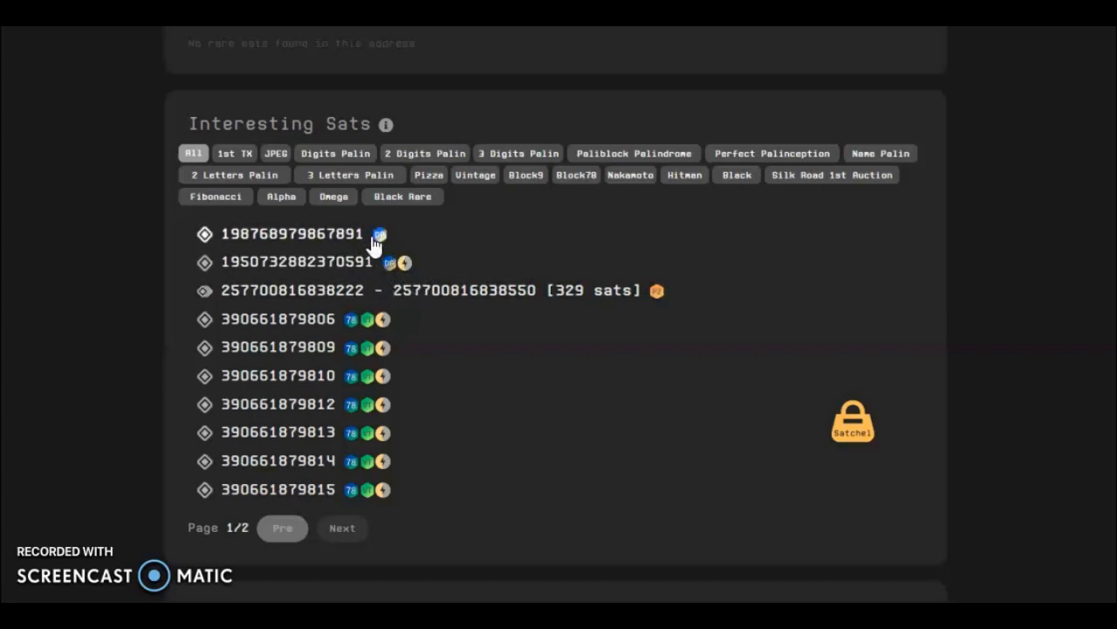
{"action": "mouse_move", "coordinate": [487, 375]}
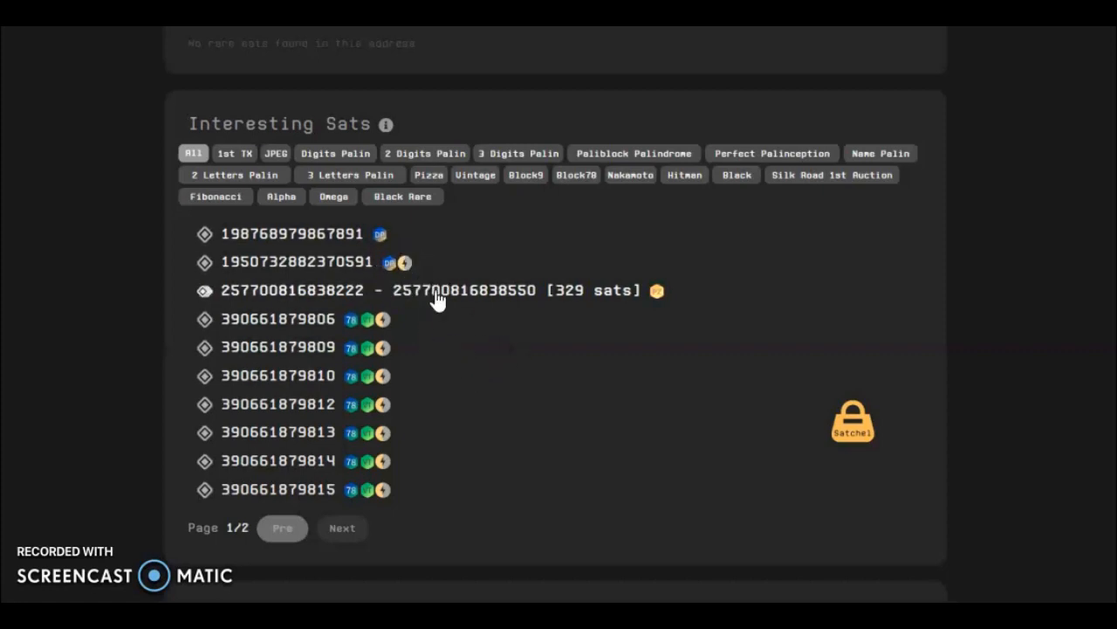
{"action": "mouse_move", "coordinate": [398, 269]}
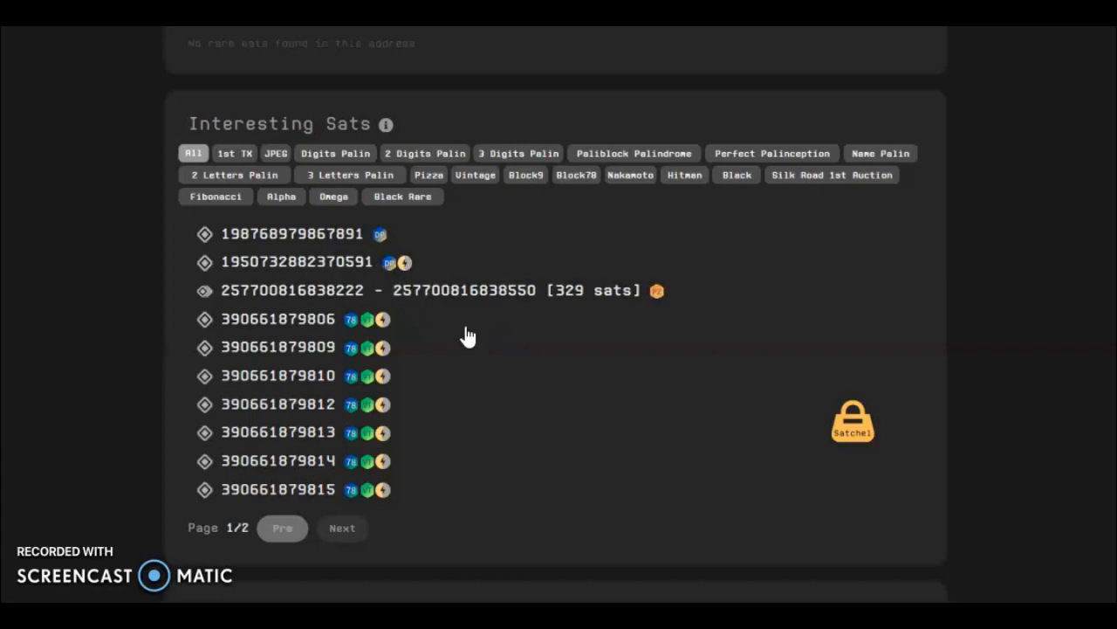
{"action": "scroll", "scroll_direction": "down", "scroll_amount": 3}
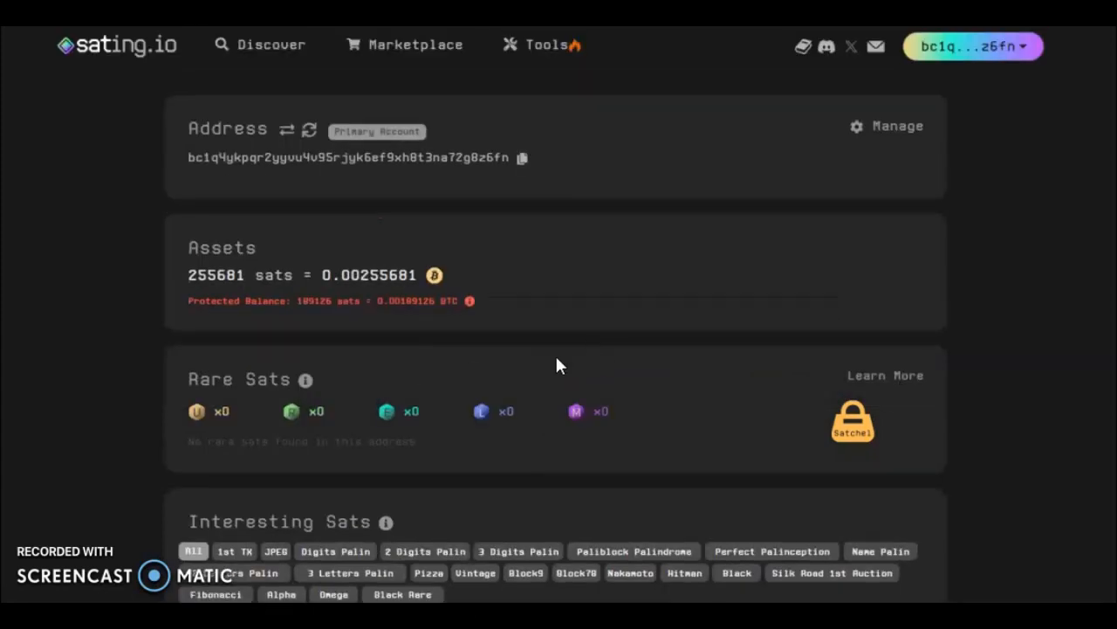
{"action": "mouse_move", "coordinate": [557, 352]}
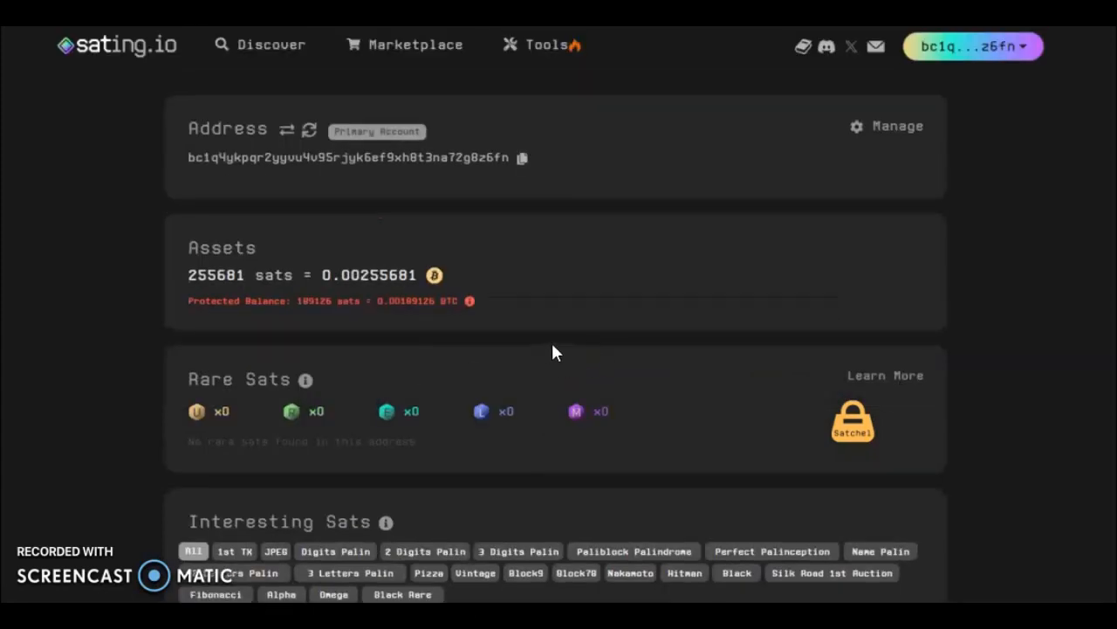